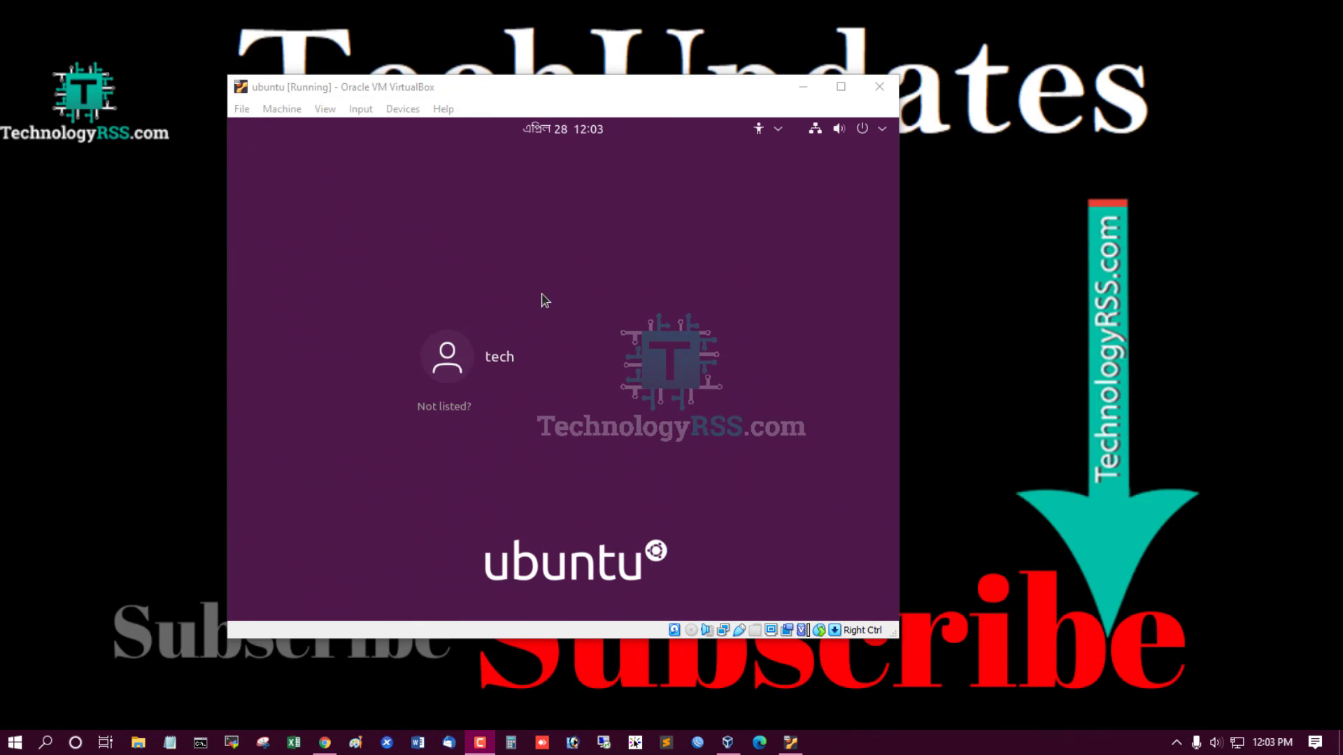
# Step: Log in as user tech with the account password to reach the Ubuntu desktop
pyautogui.click(446, 357)
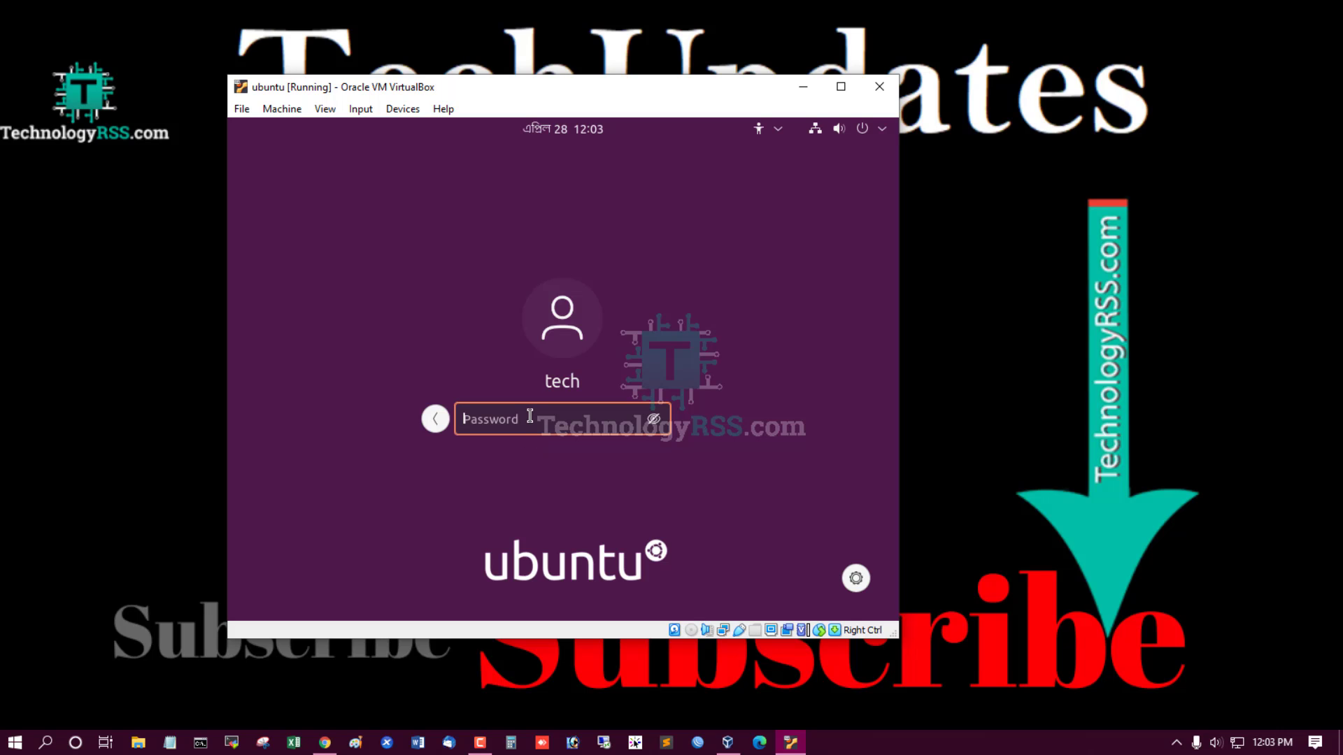
pyautogui.write('password')
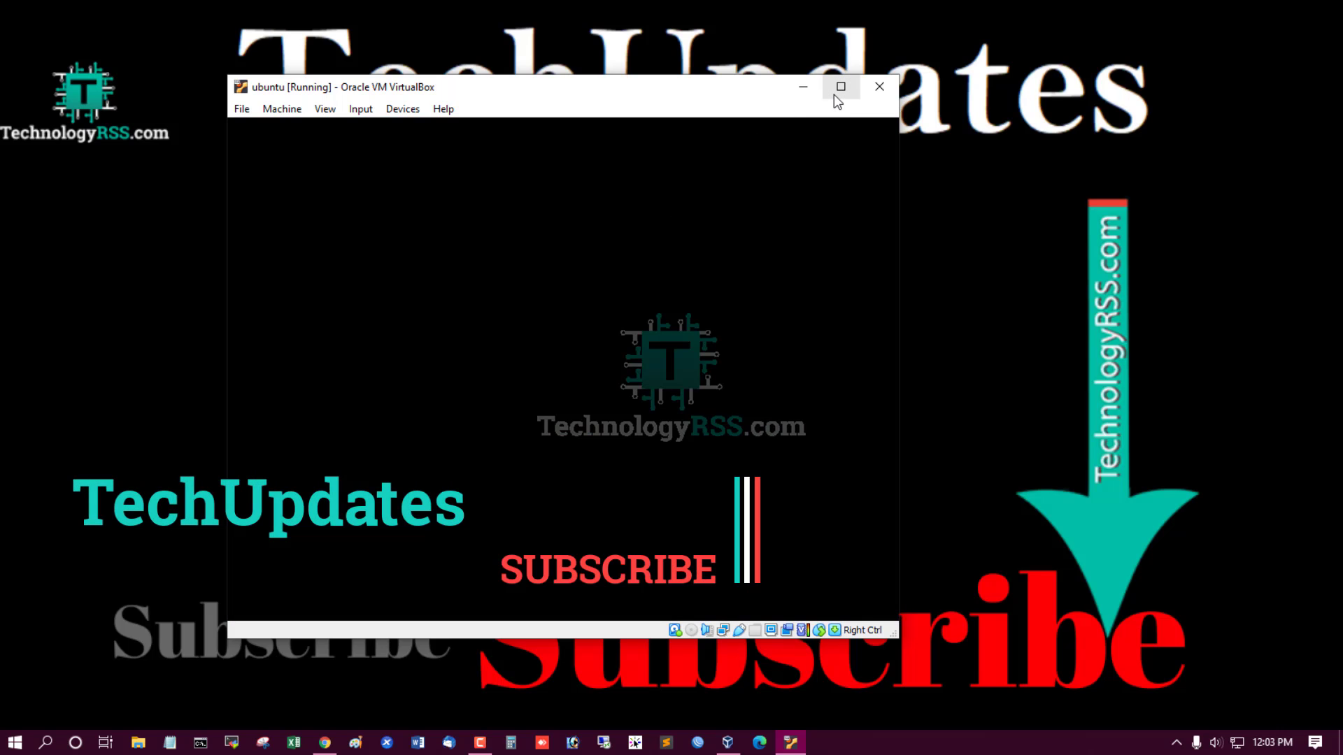
pyautogui.click(841, 87)
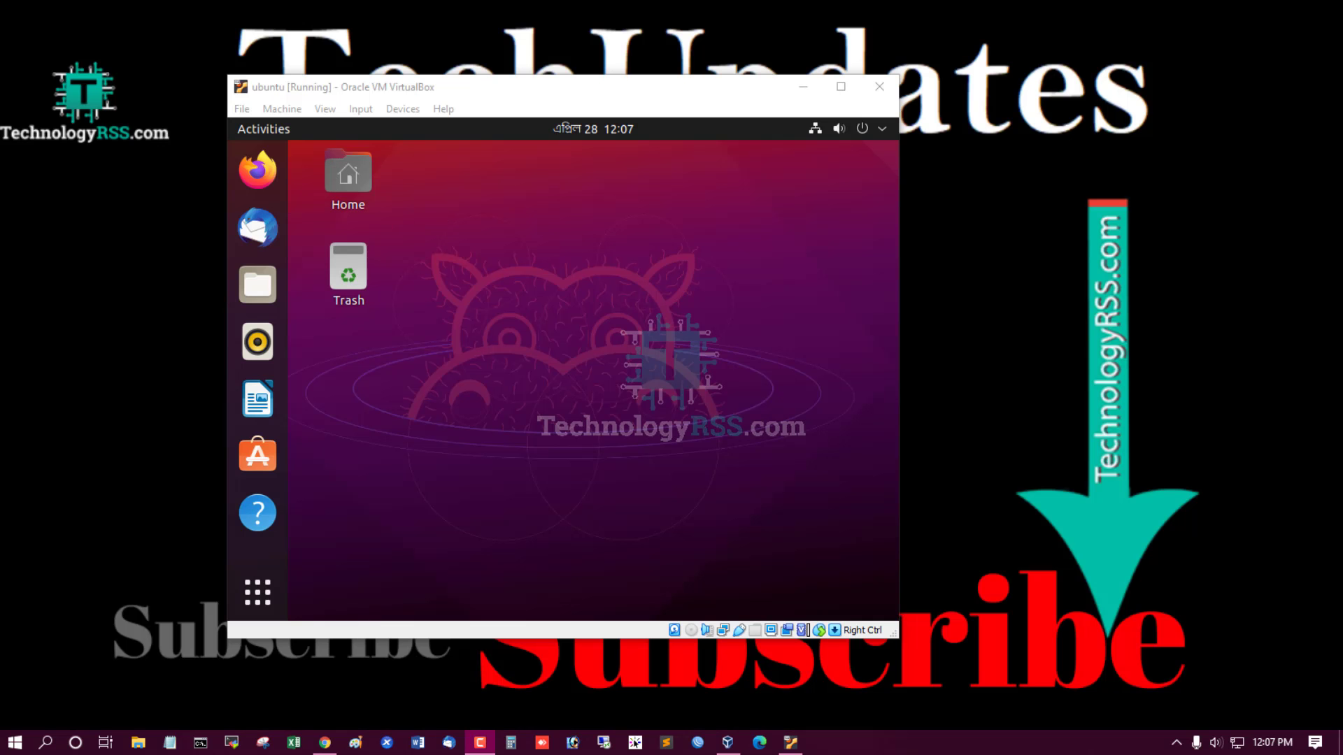
# Step: Maximize the VM window and search the applications overview for 'net' to find Network settings
pyautogui.click(841, 87)
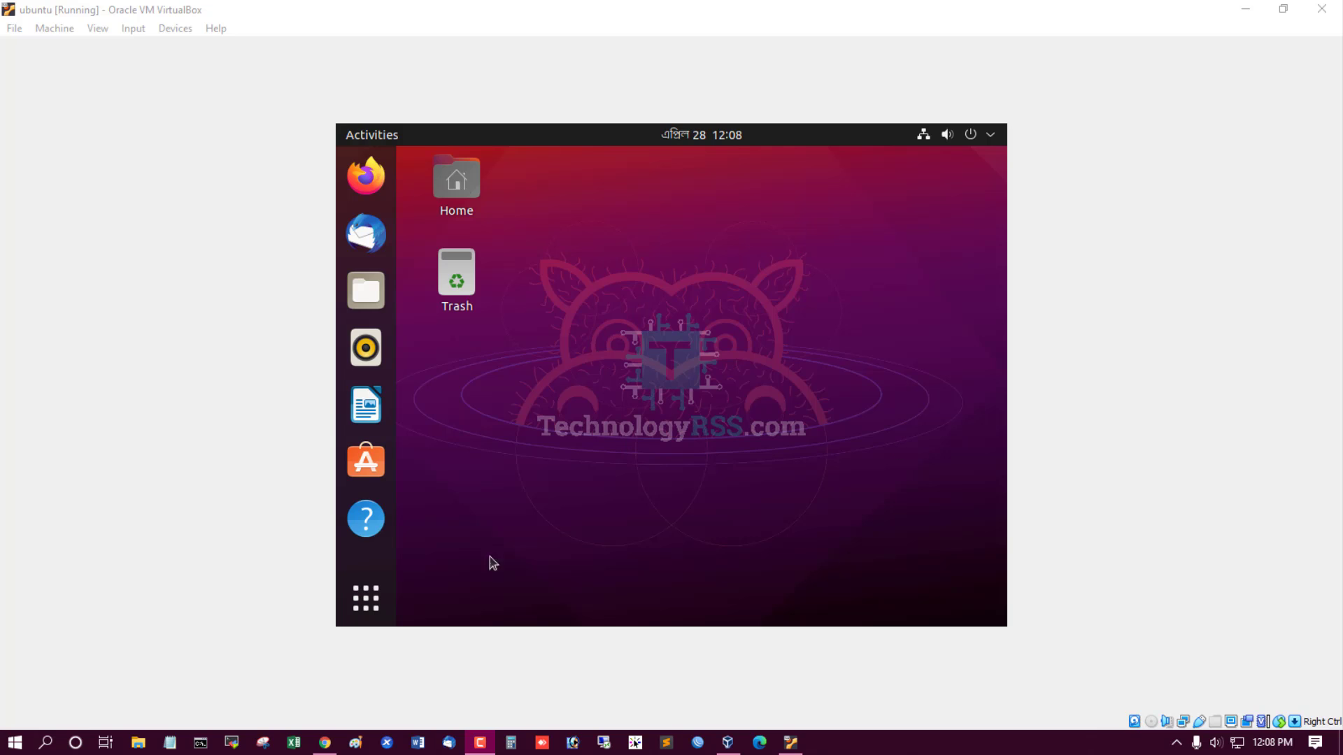
pyautogui.moveTo(366, 610)
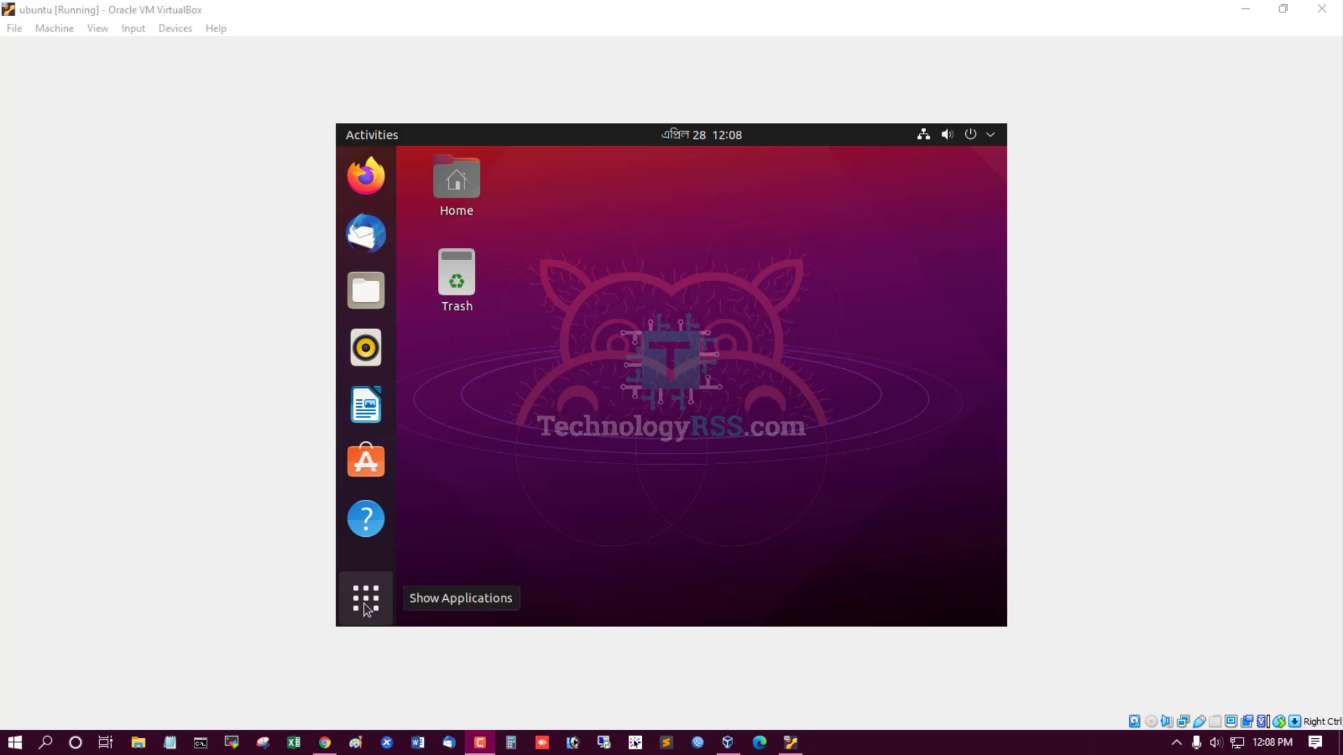
pyautogui.click(365, 599)
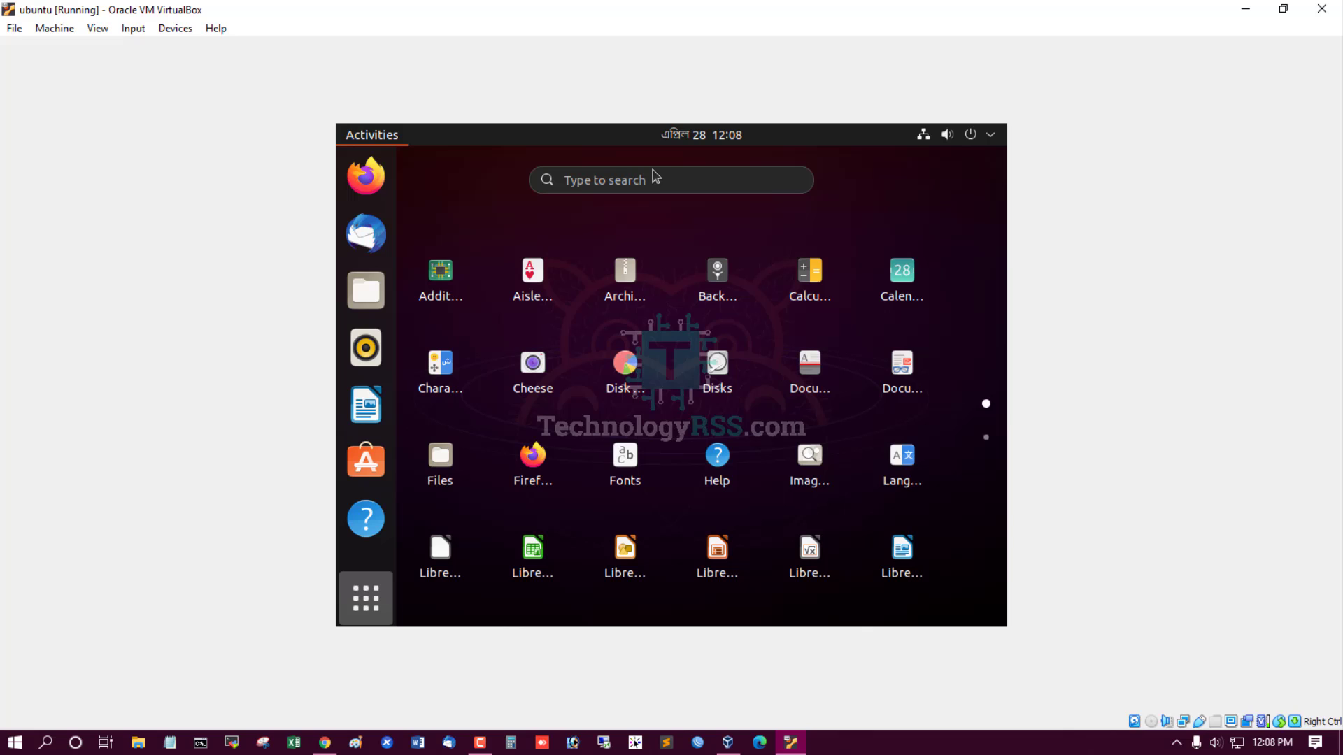
pyautogui.click(670, 179)
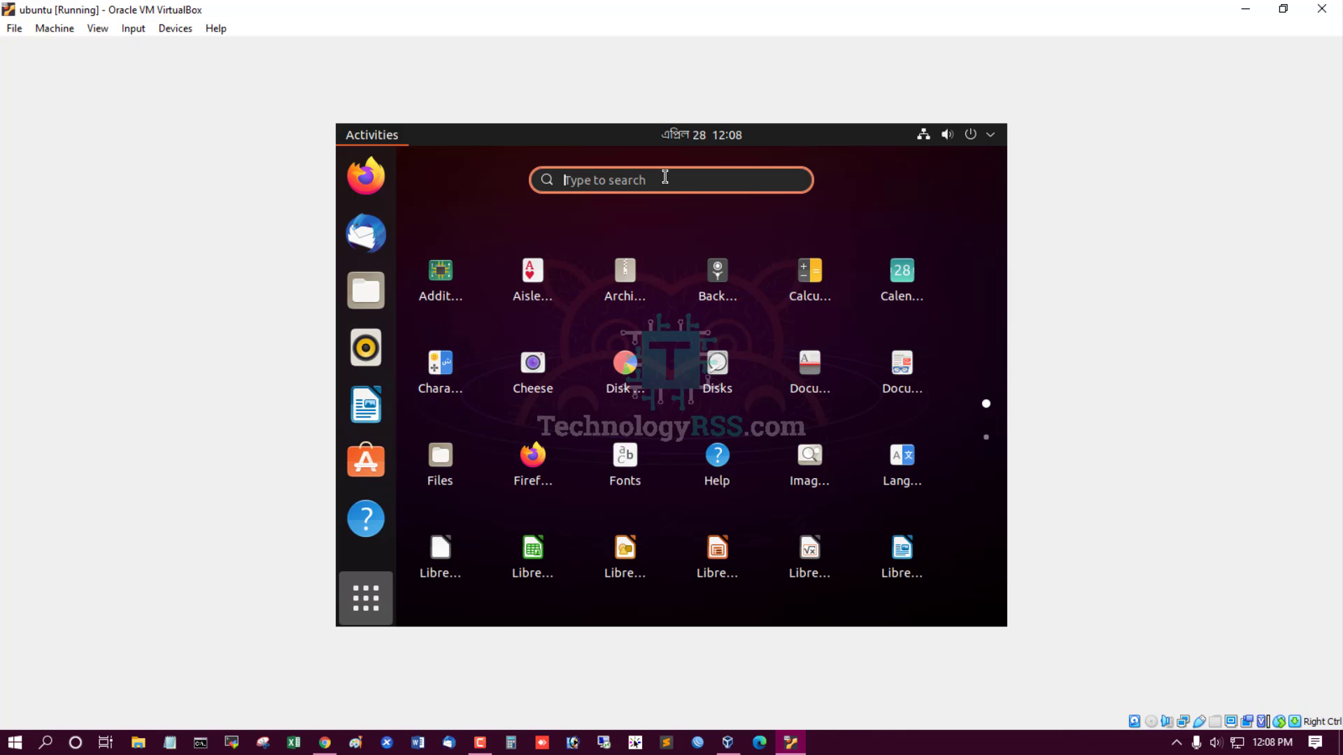
pyautogui.write('network')
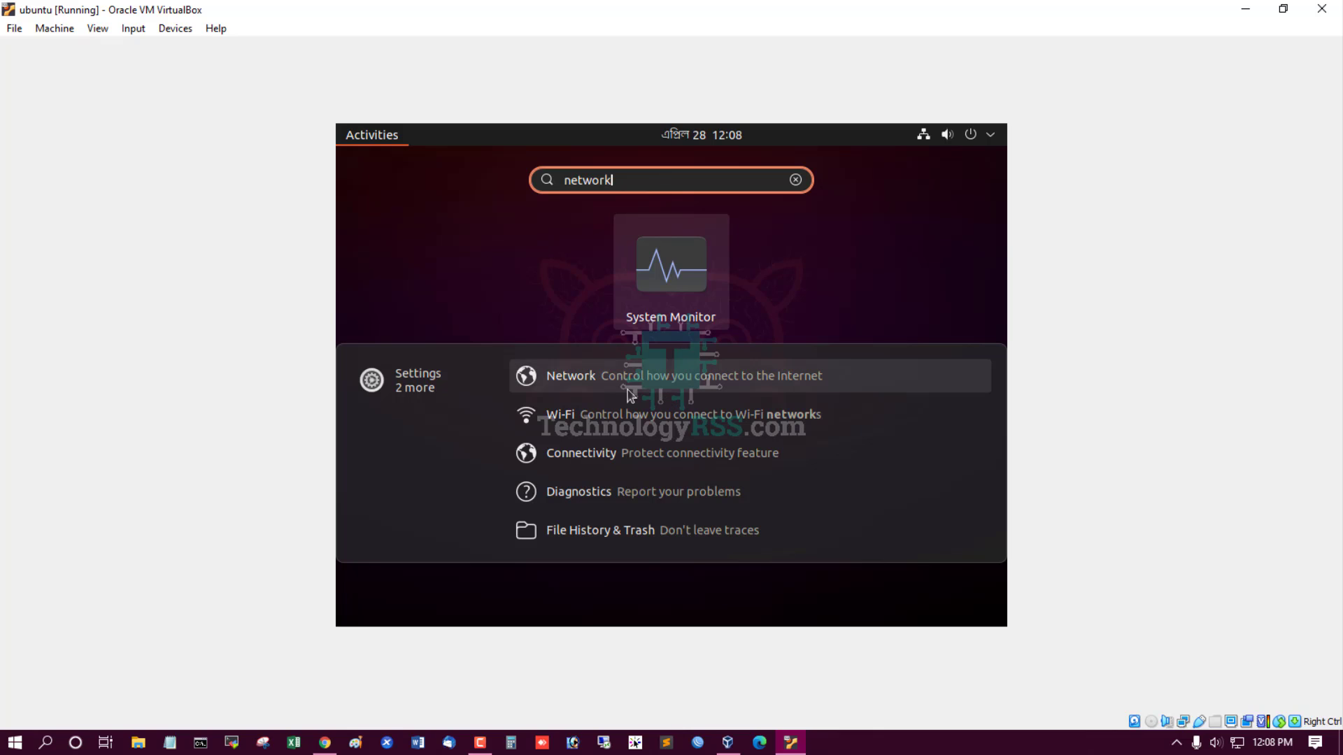
pyautogui.scroll(-3)
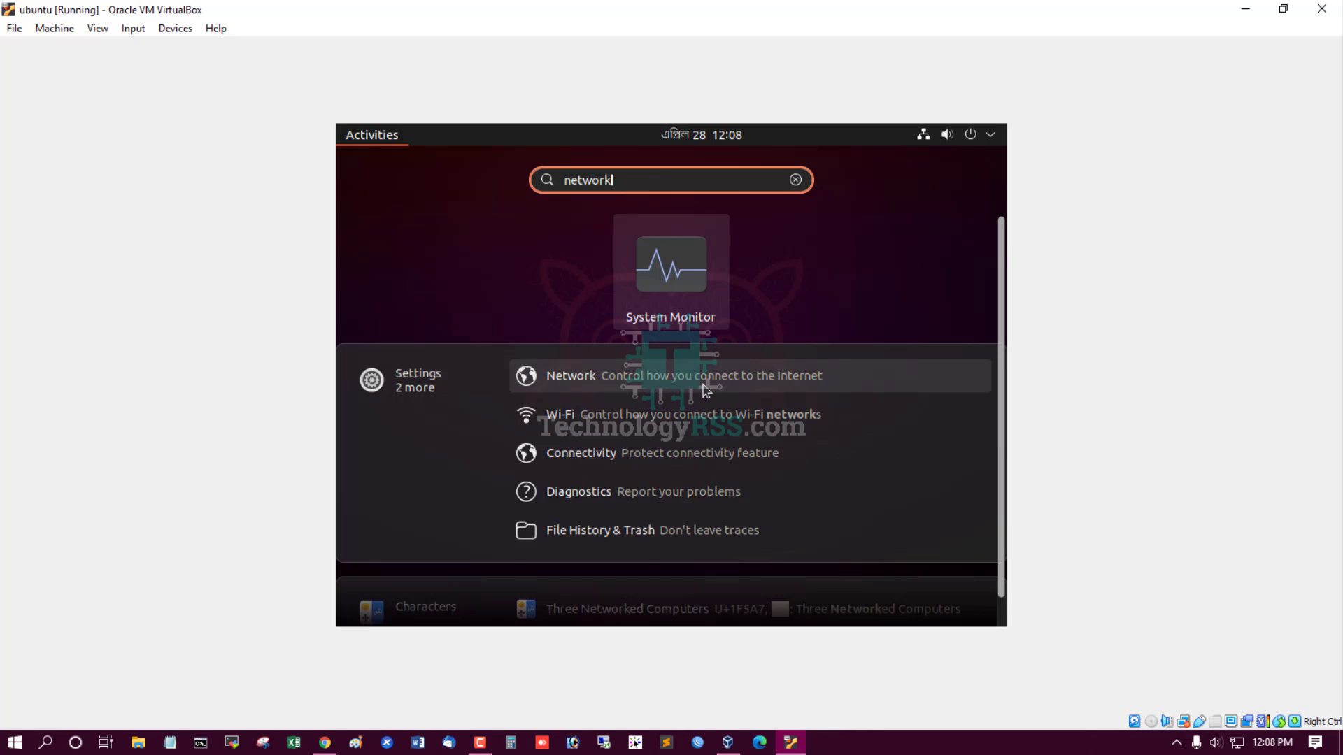
pyautogui.moveTo(789, 384)
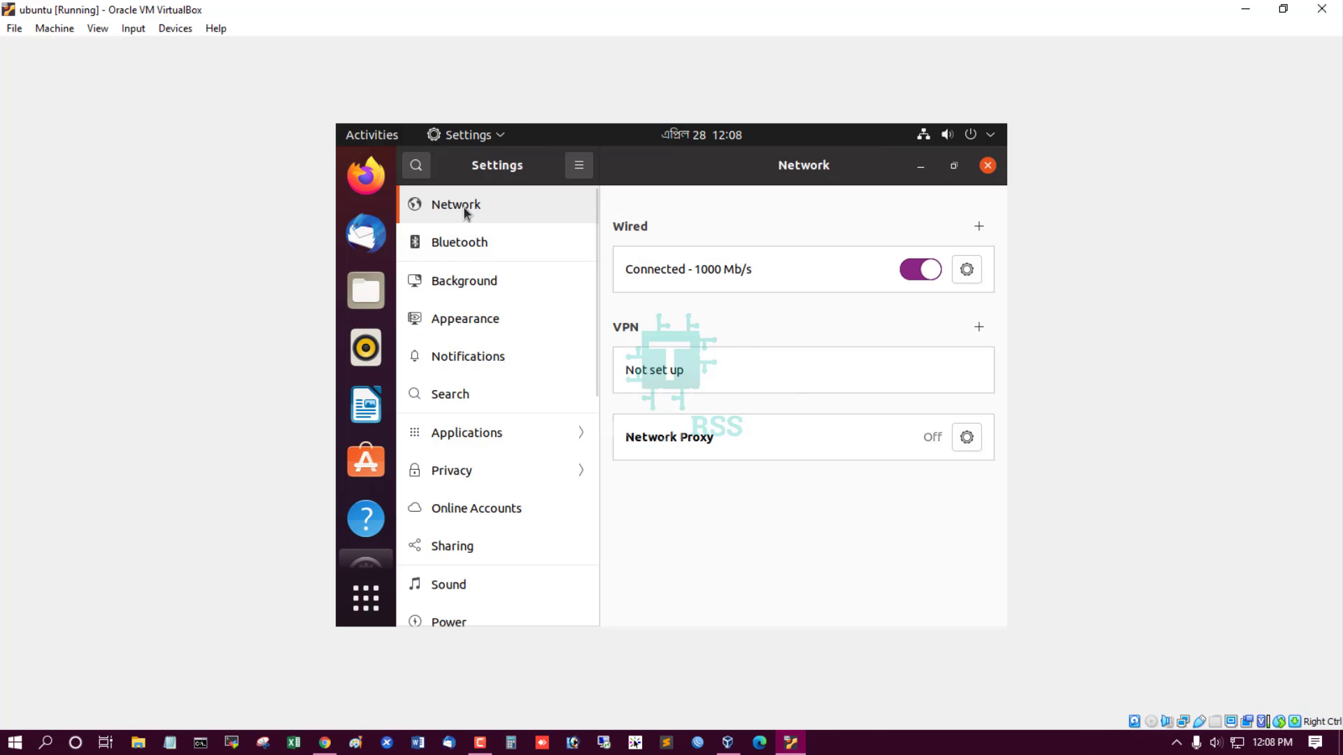
pyautogui.moveTo(667, 284)
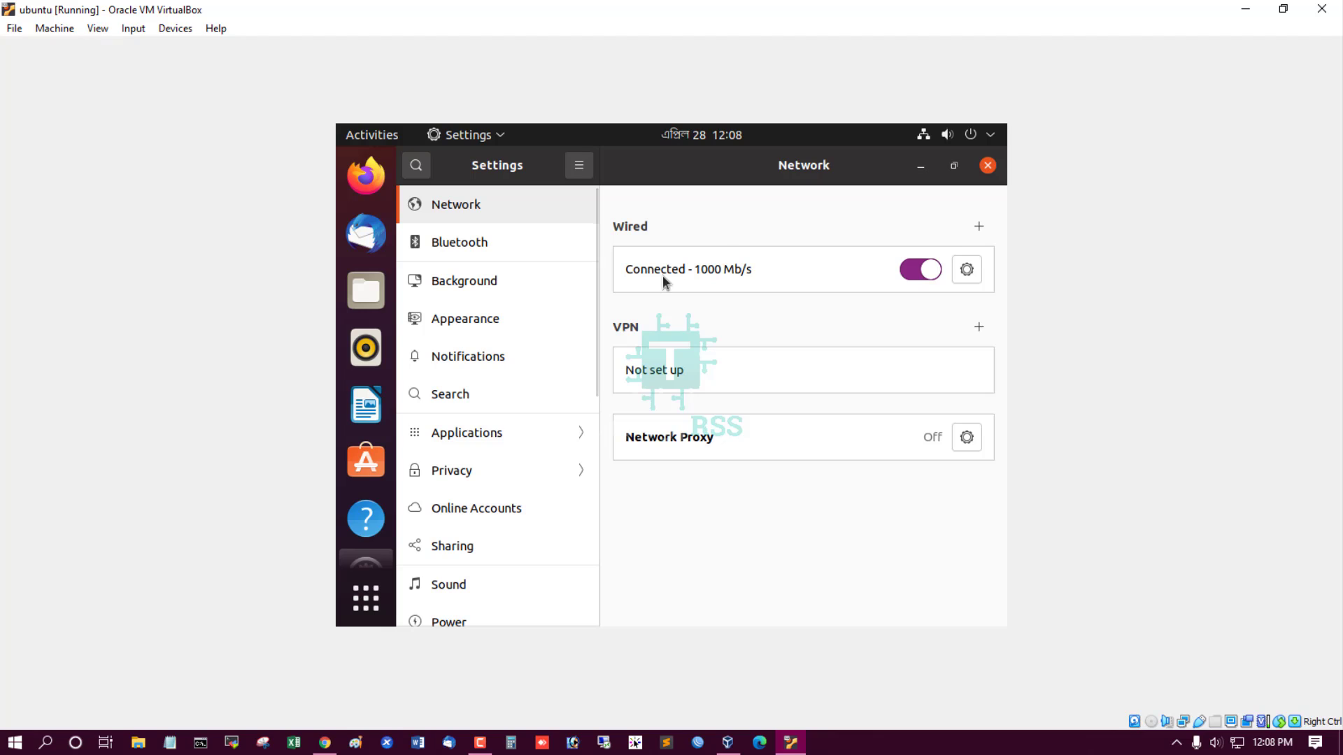
pyautogui.moveTo(709, 289)
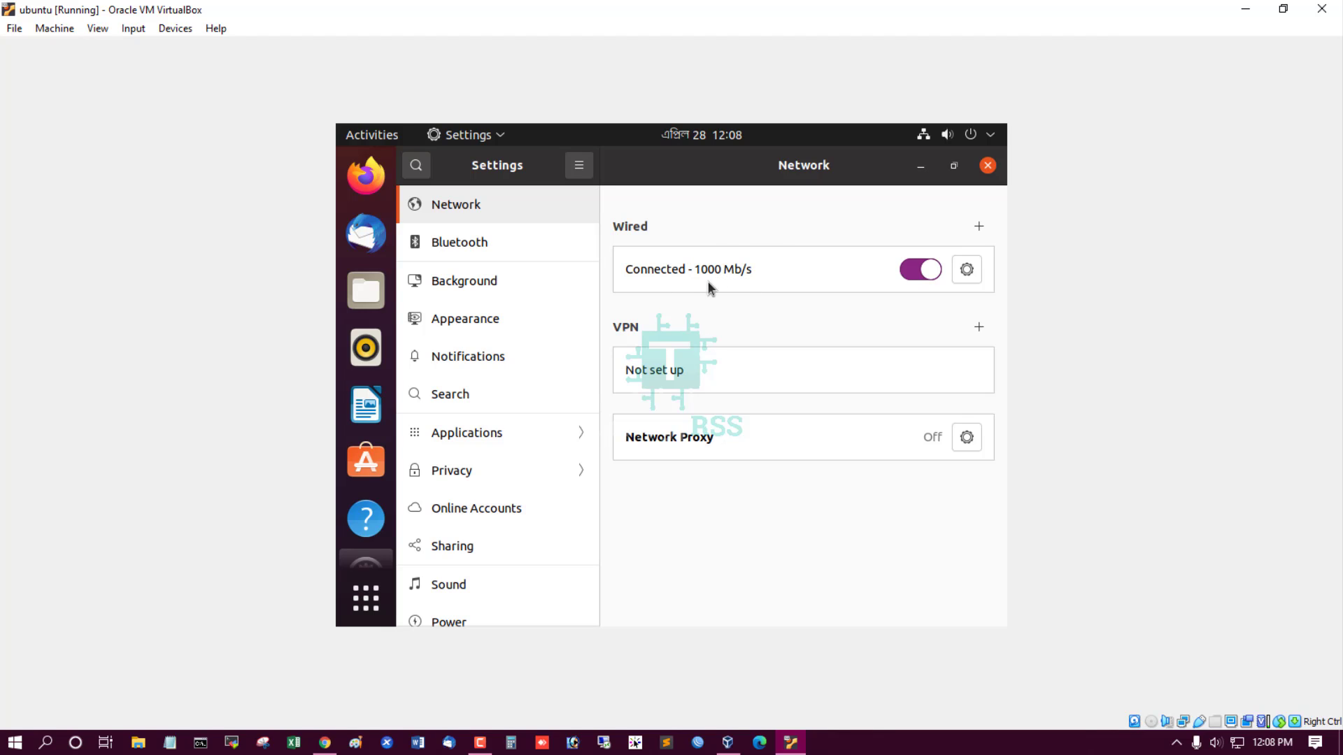
pyautogui.moveTo(758, 283)
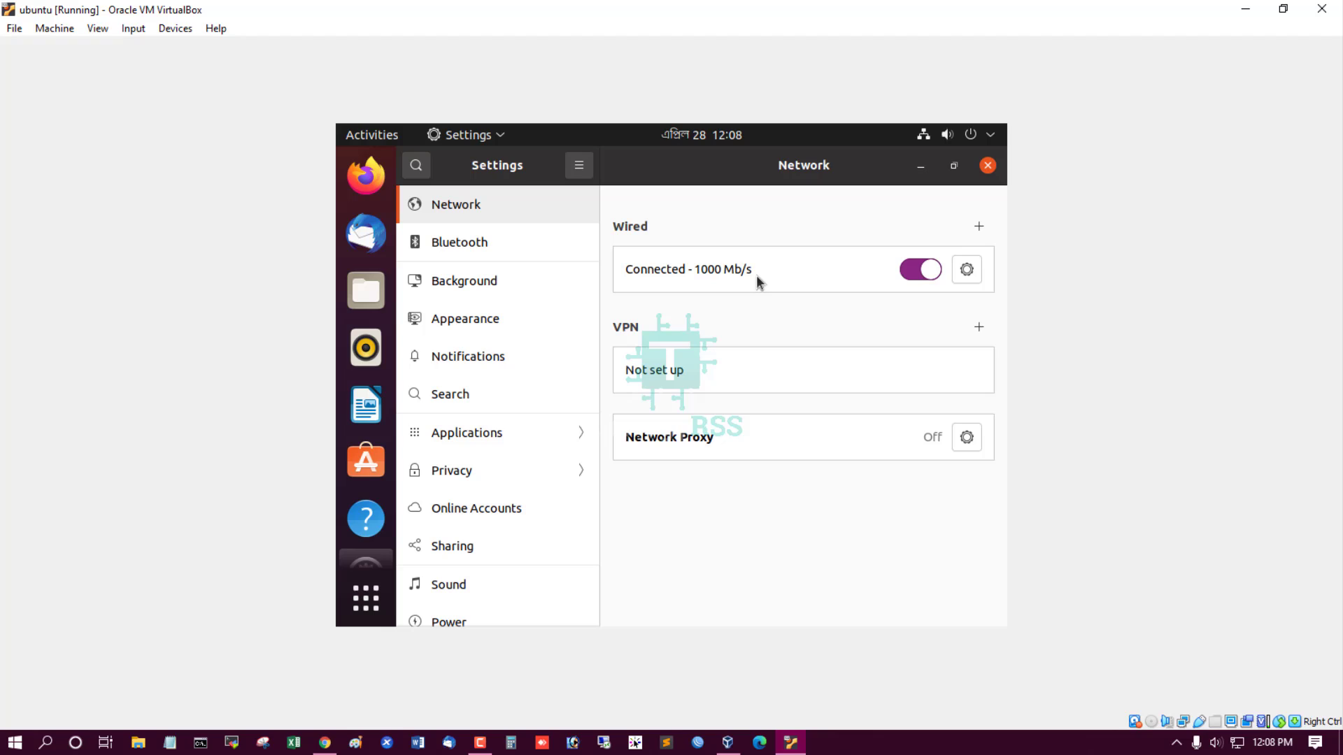
pyautogui.moveTo(977, 274)
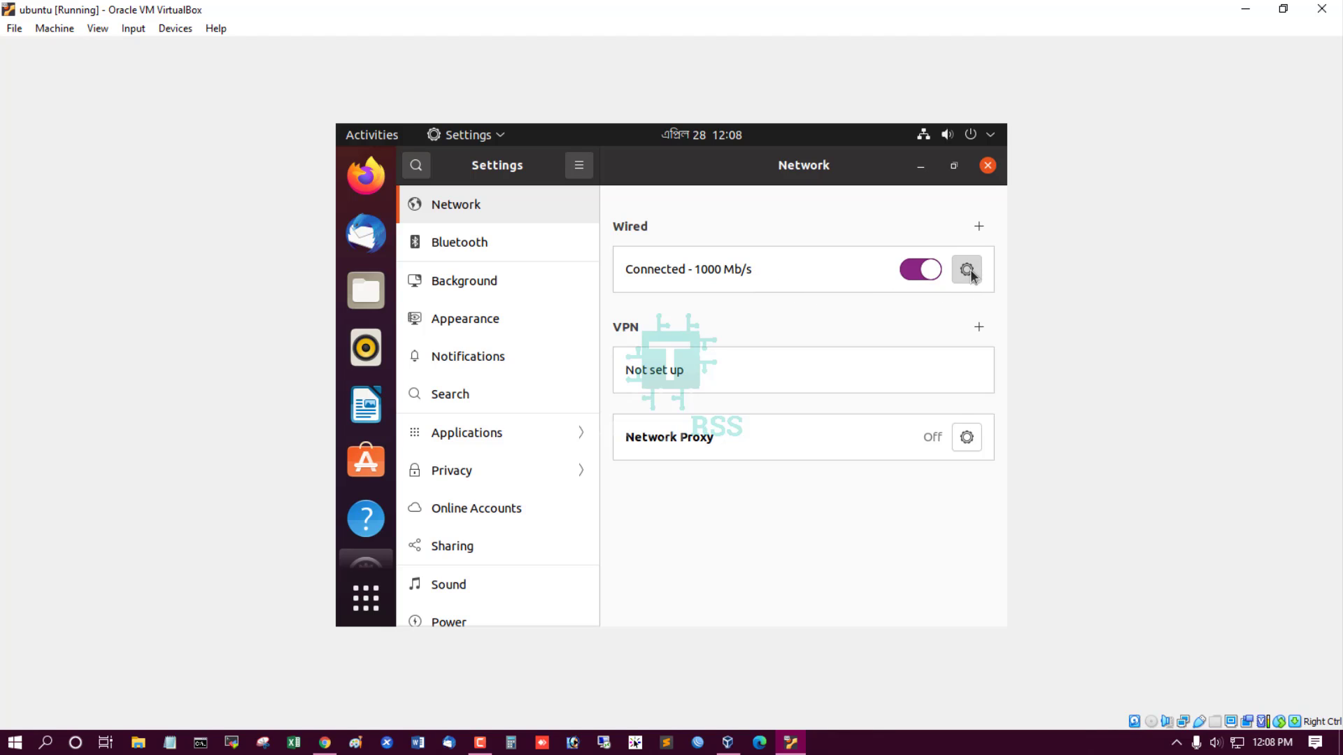
# Step: Bring up the Wired connection's settings and view its Identity and IPv4 tabs
pyautogui.click(967, 270)
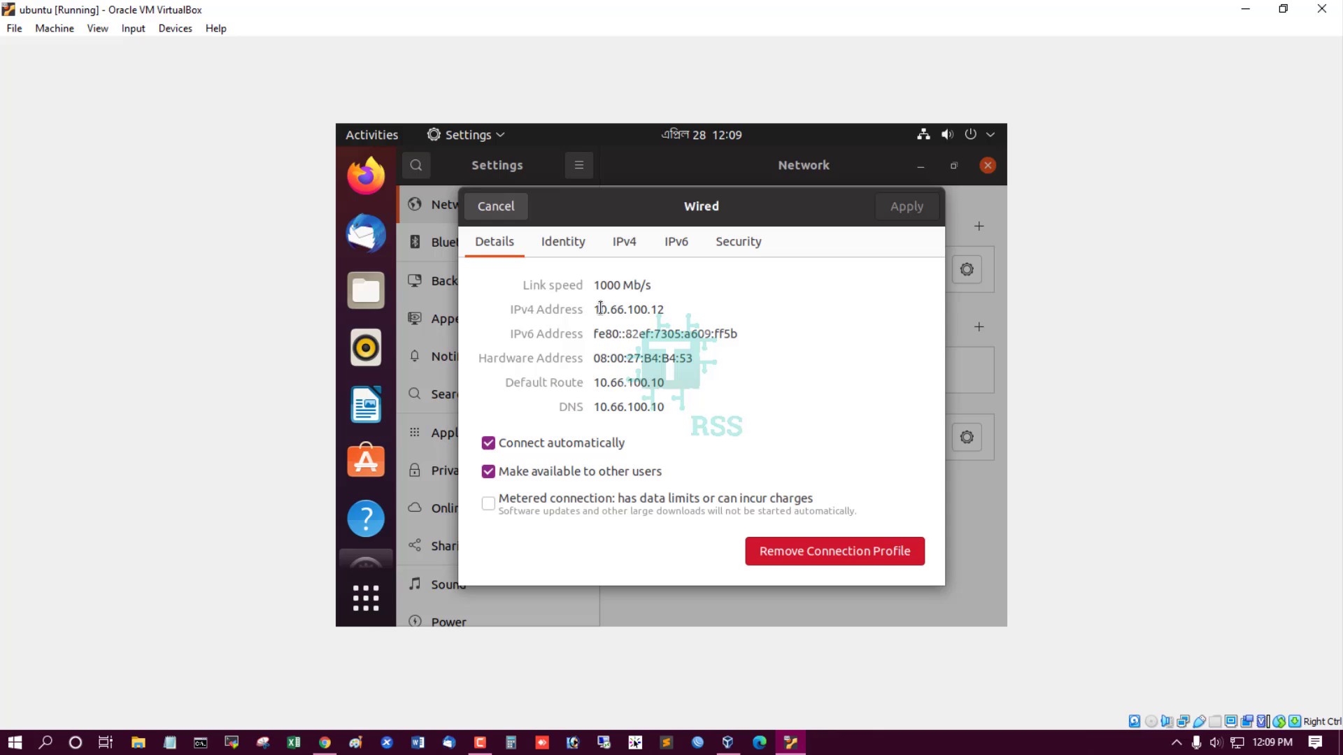
pyautogui.doubleClick(624, 309)
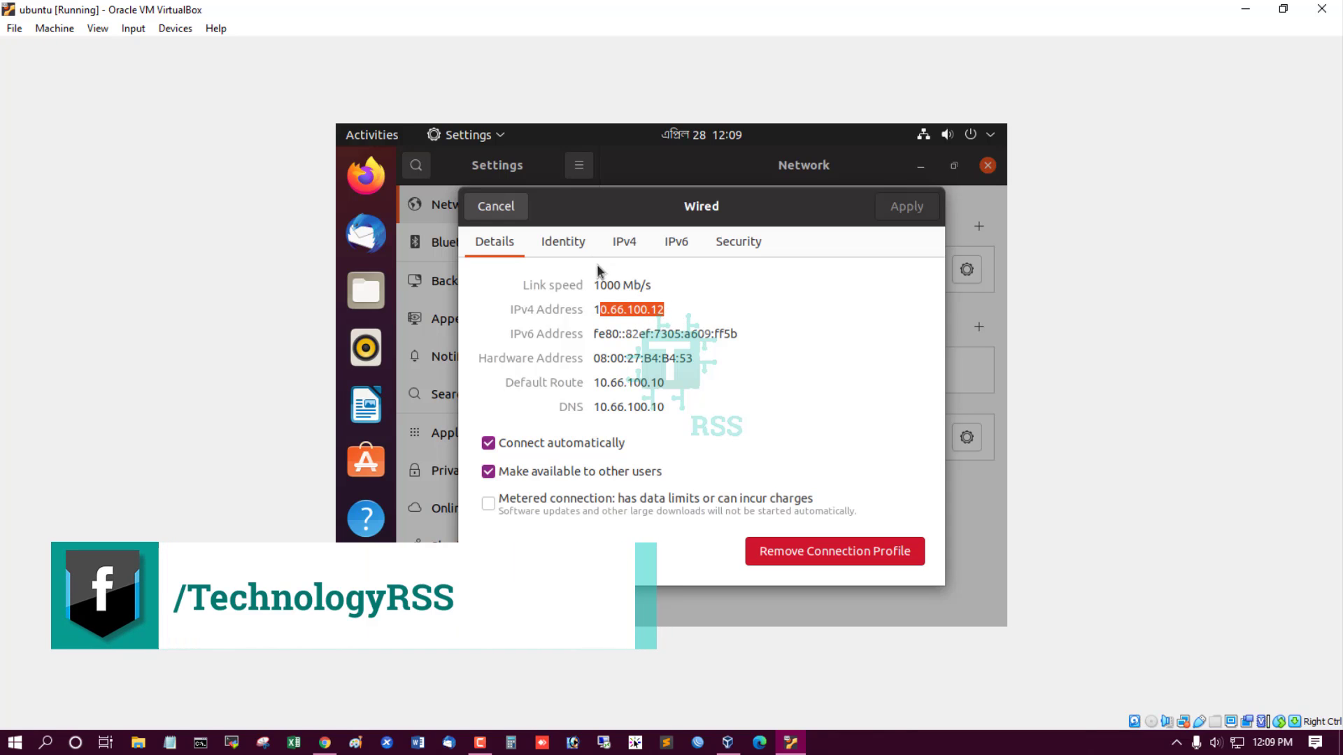
pyautogui.click(562, 241)
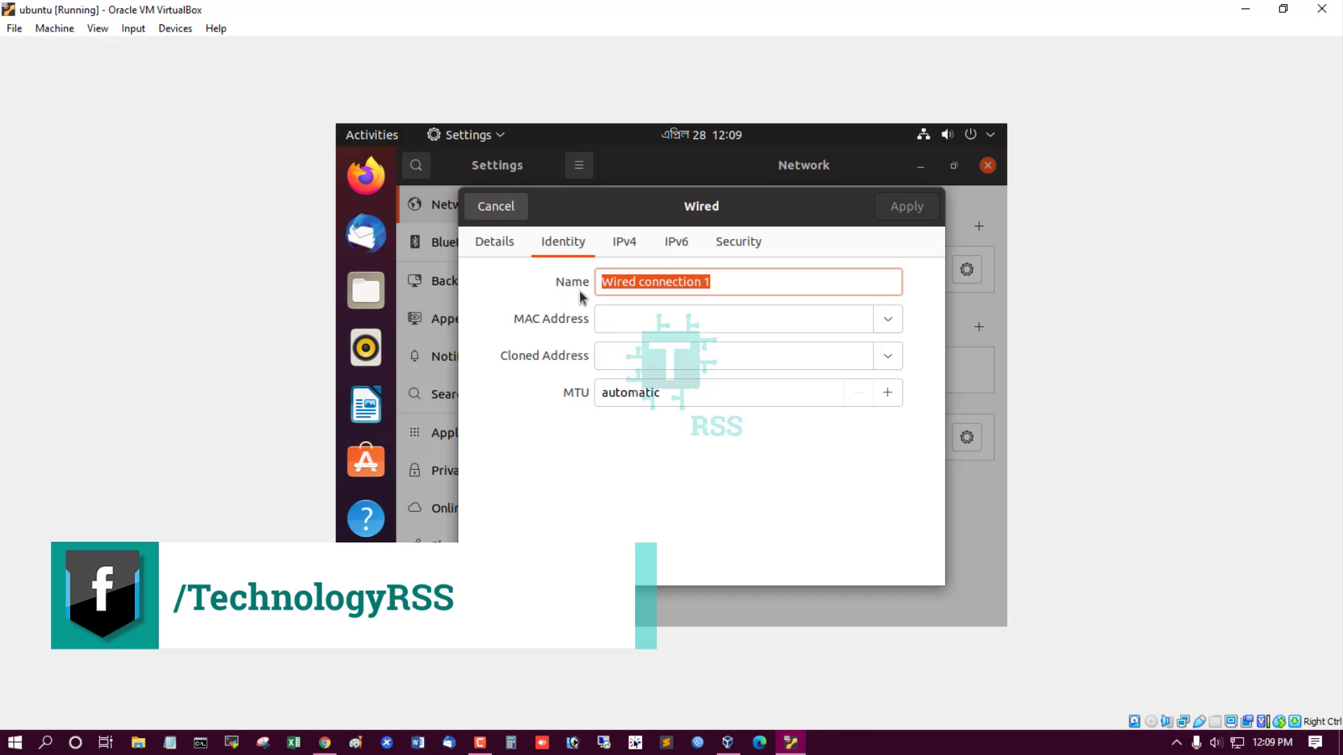
pyautogui.click(624, 241)
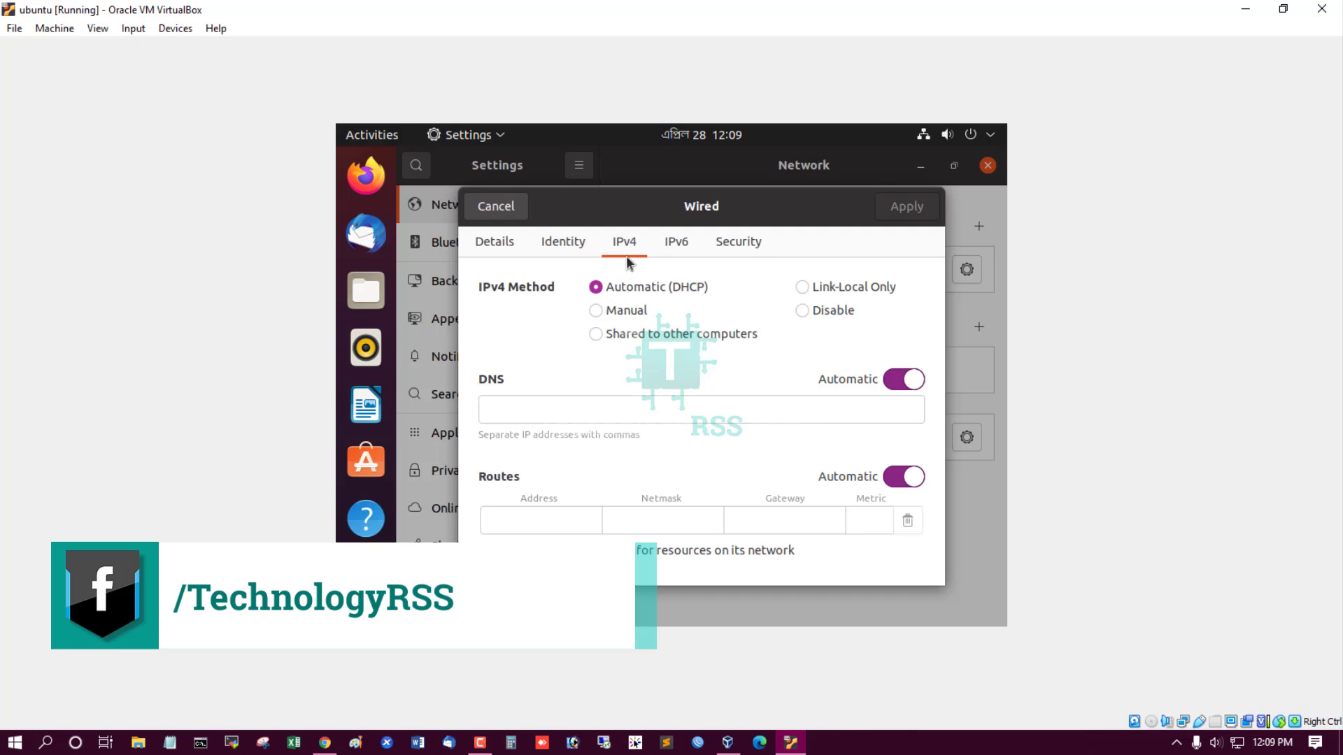
pyautogui.moveTo(678, 254)
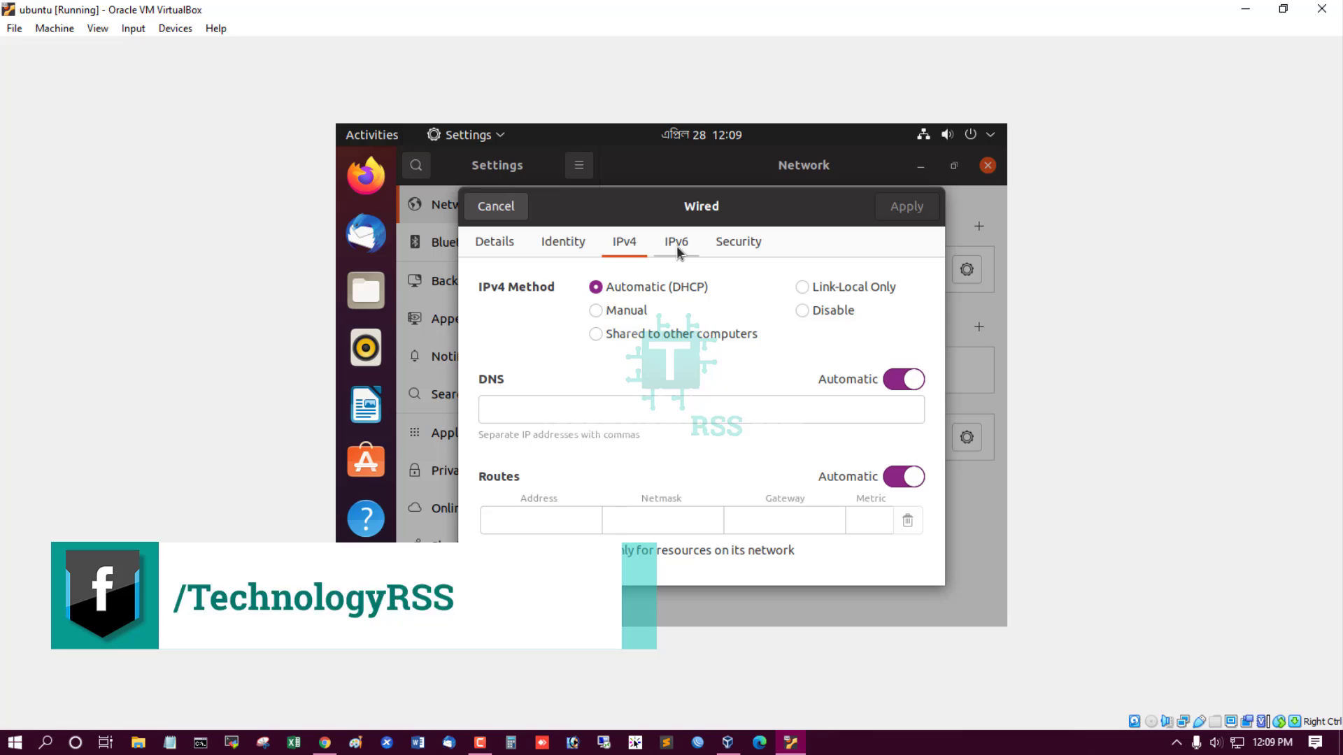
# Step: Browse the IPv6 and Security tabs, then return to IPv4, still on Automatic (DHCP)
pyautogui.click(677, 242)
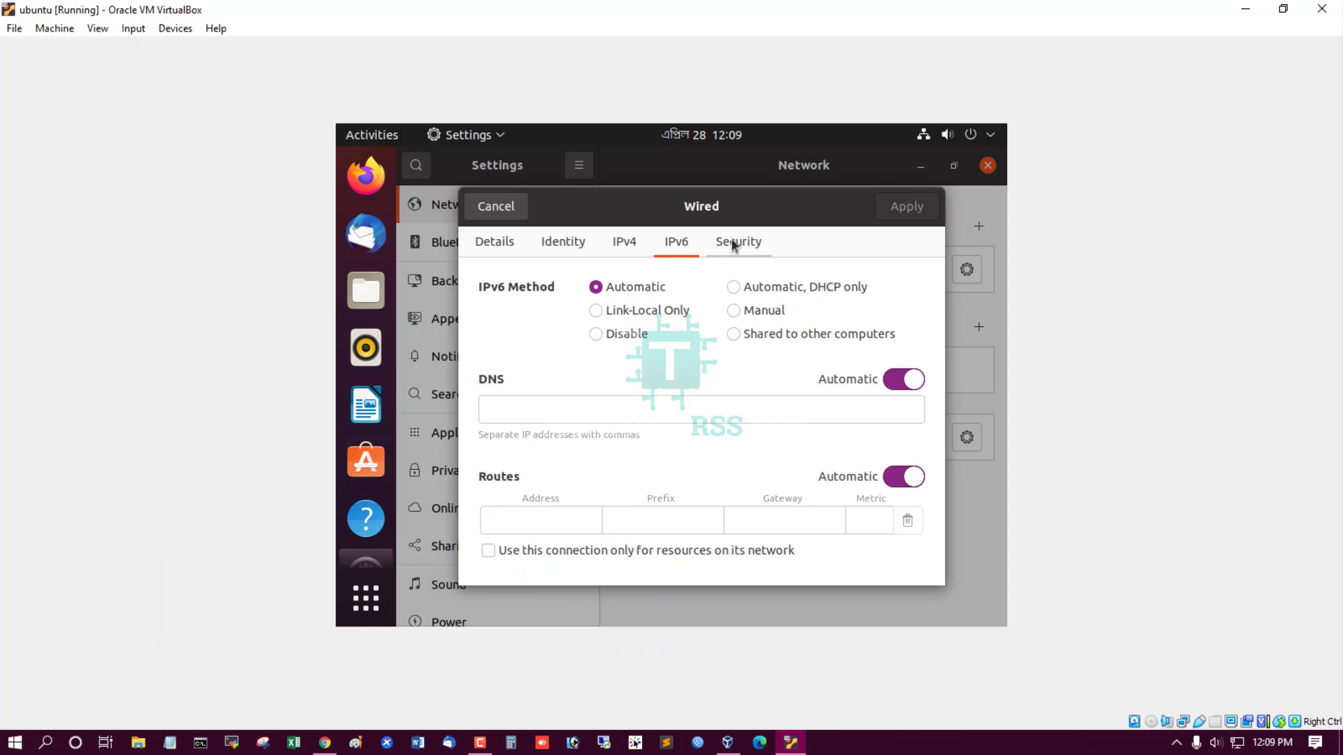
pyautogui.click(737, 242)
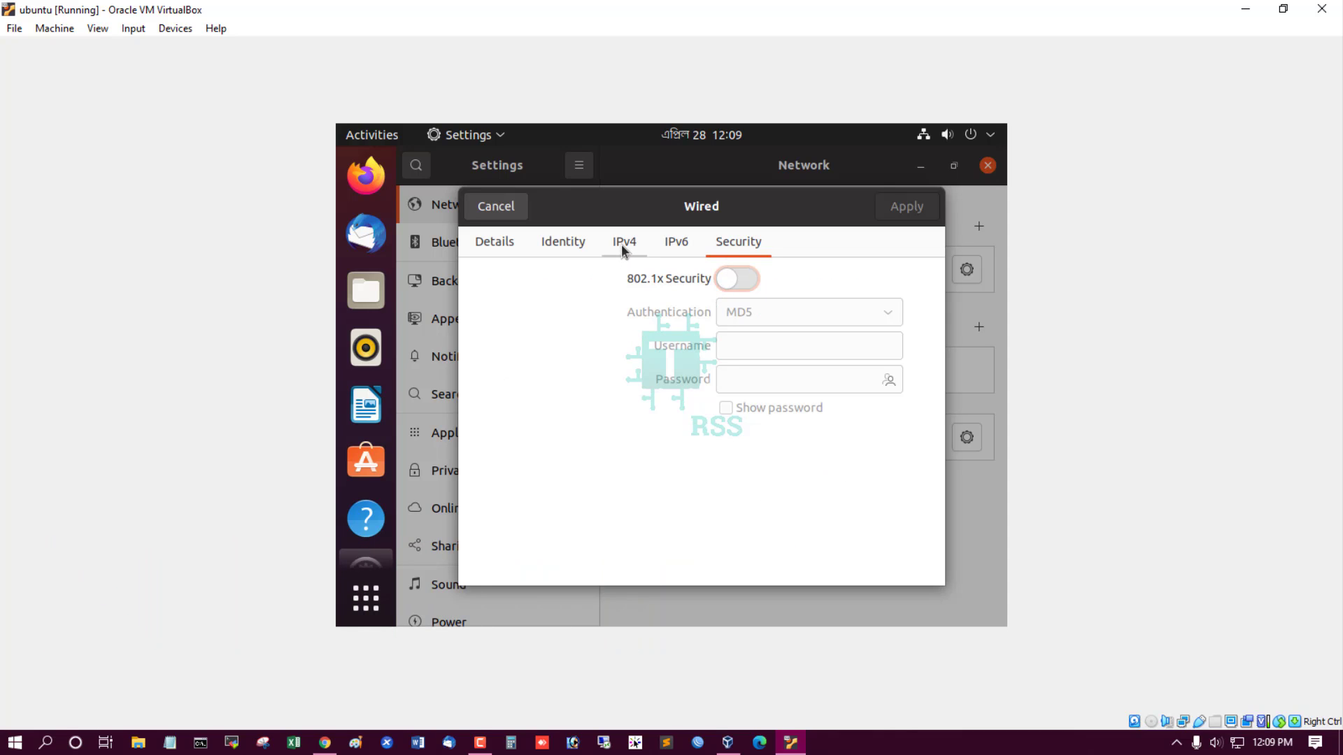
pyautogui.click(624, 242)
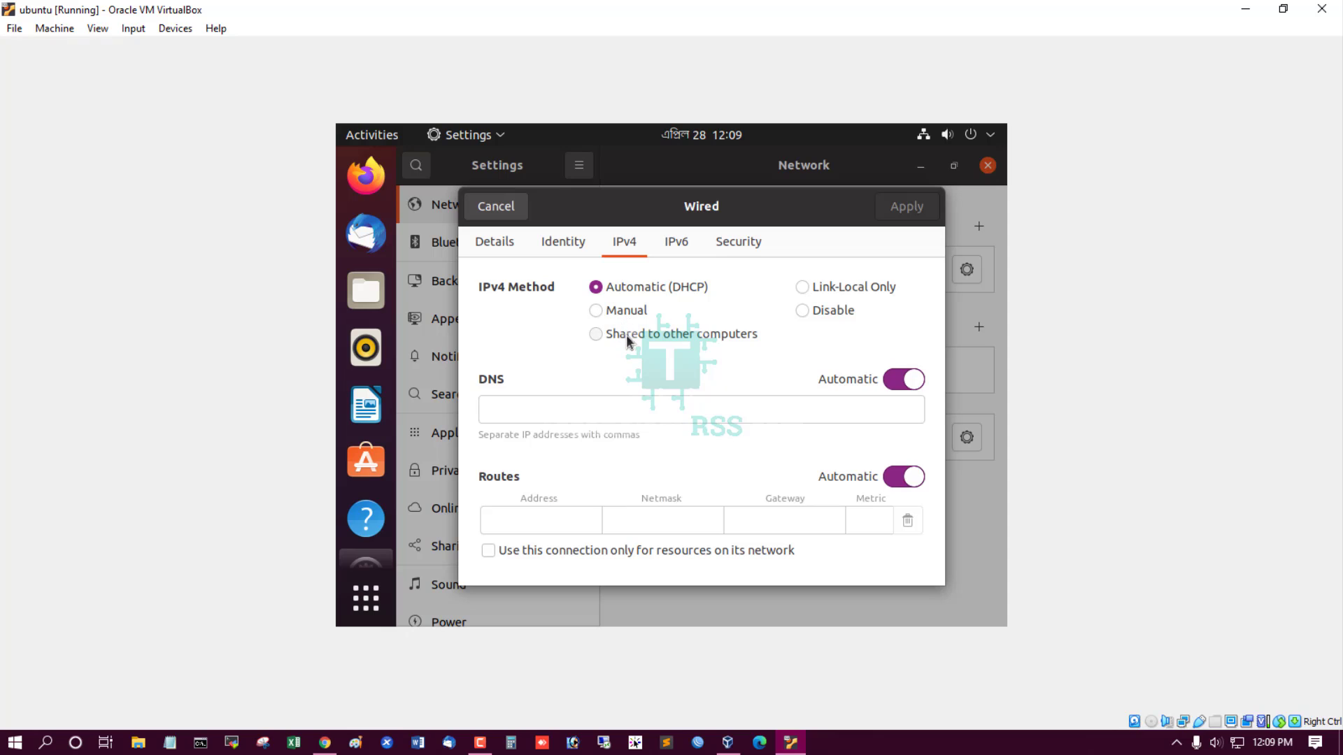
pyautogui.moveTo(613, 323)
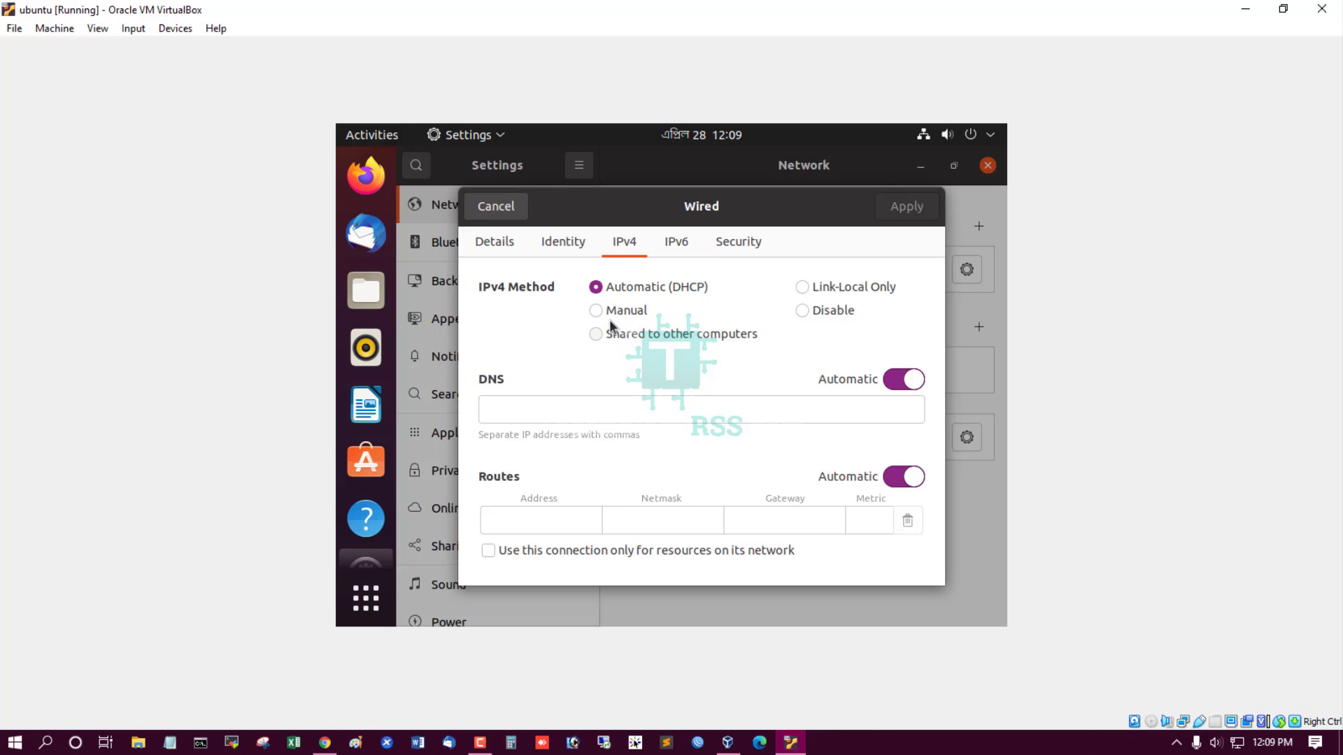
# Step: Switch IPv4 to Manual with address 10.66.100.12 and netmask 255.255.0.0
pyautogui.click(596, 311)
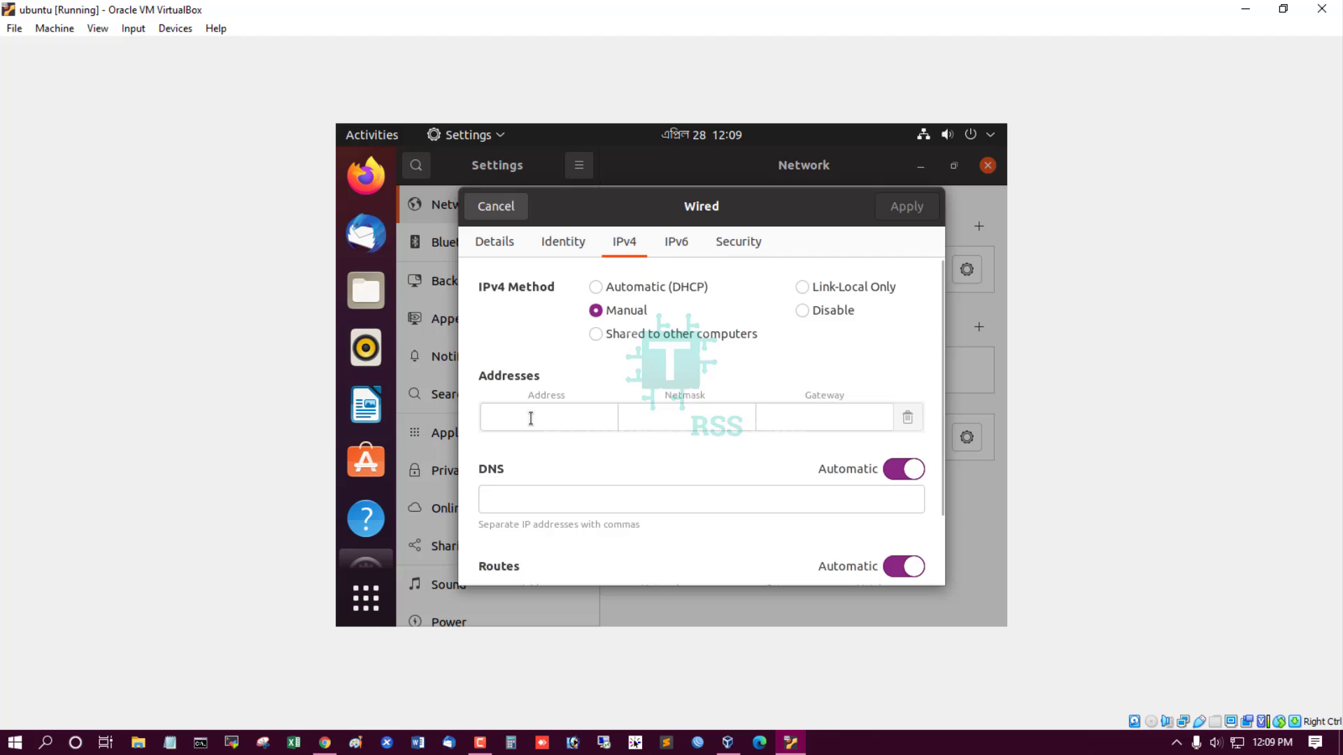
pyautogui.click(549, 417)
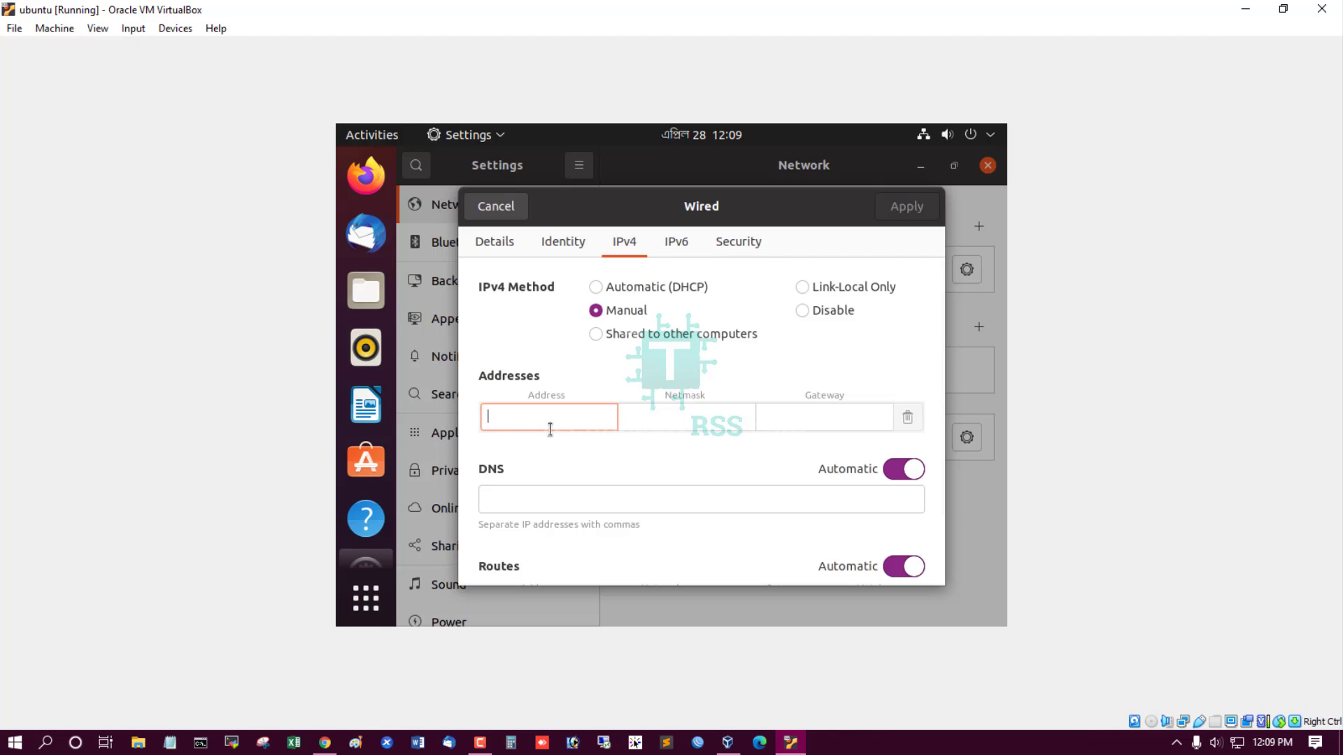
pyautogui.write('10.66.')
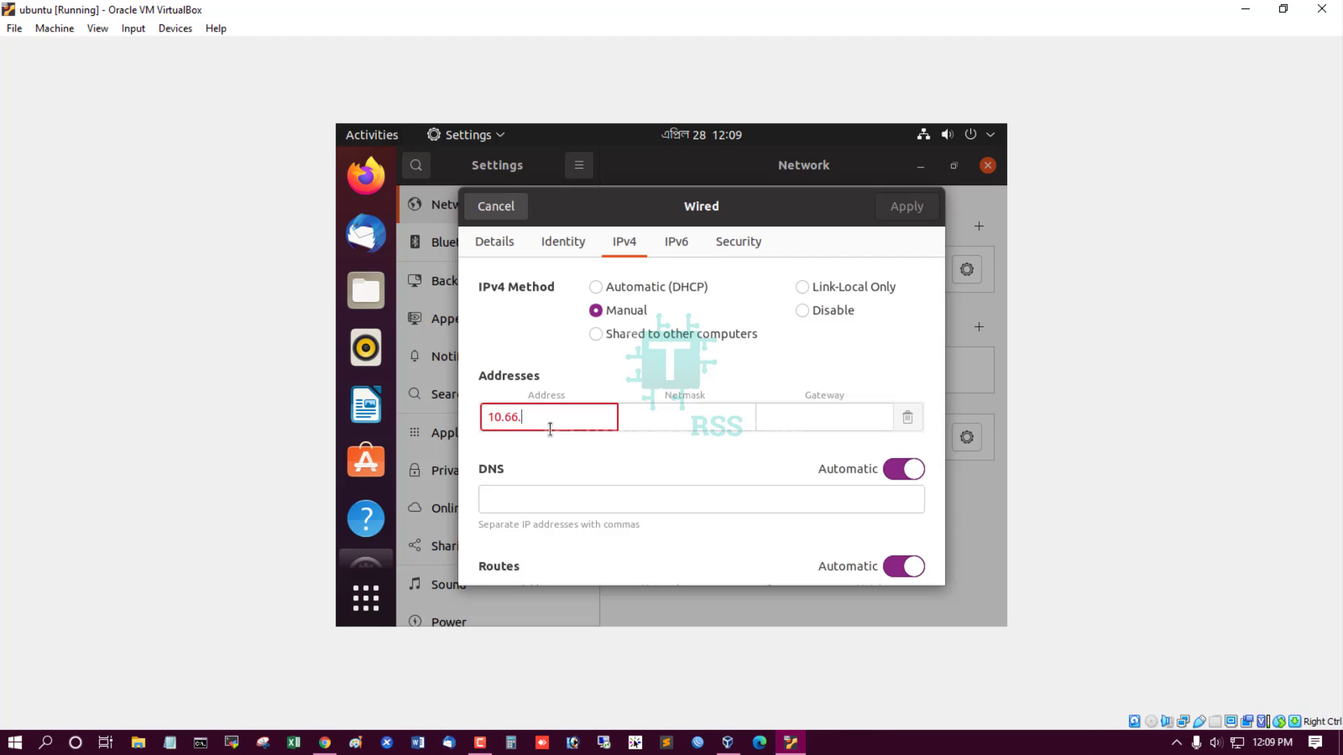
pyautogui.write('100.12')
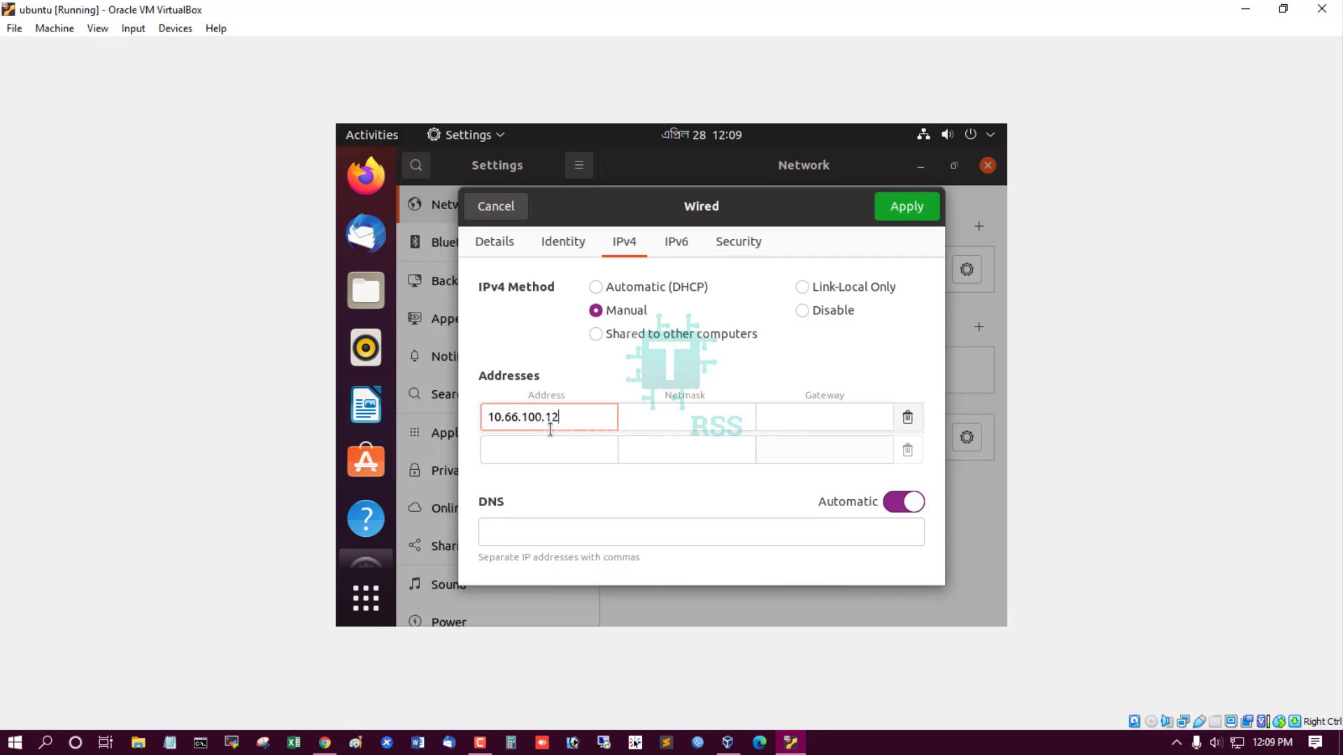
pyautogui.click(685, 417)
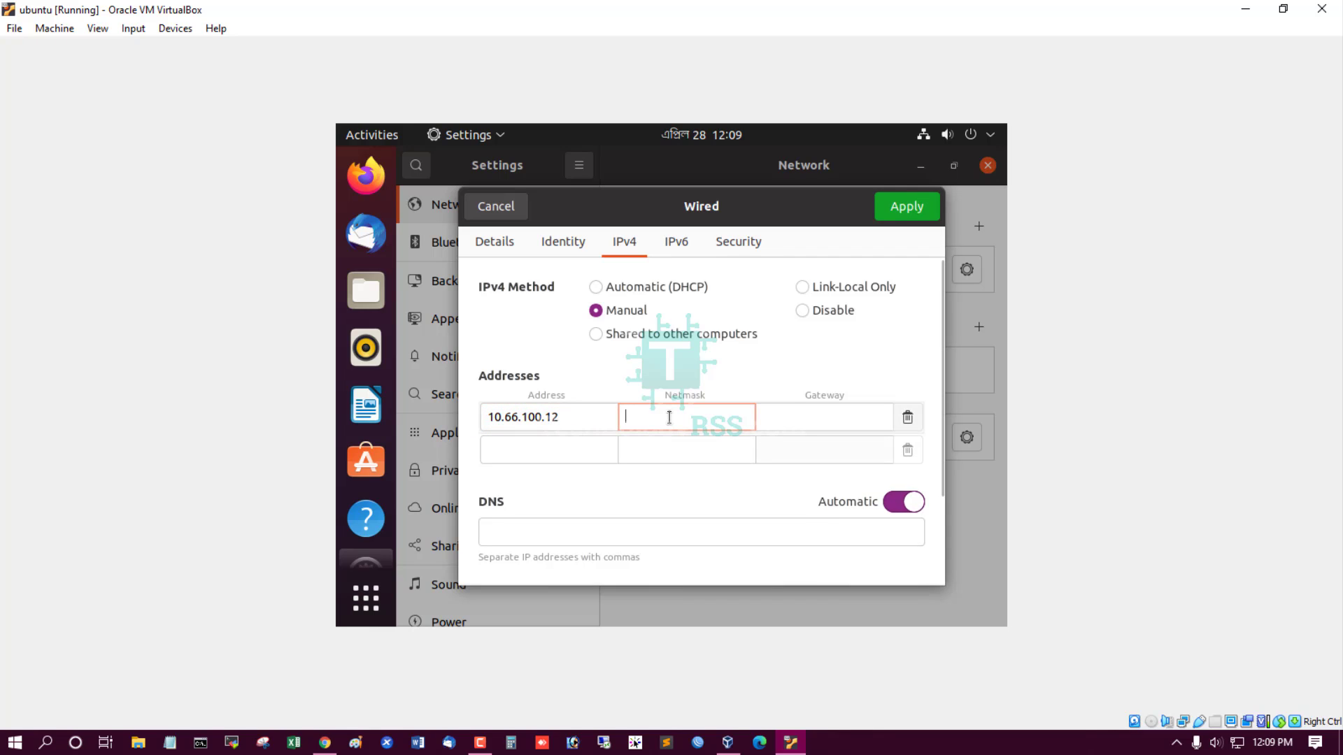
pyautogui.write('255.255')
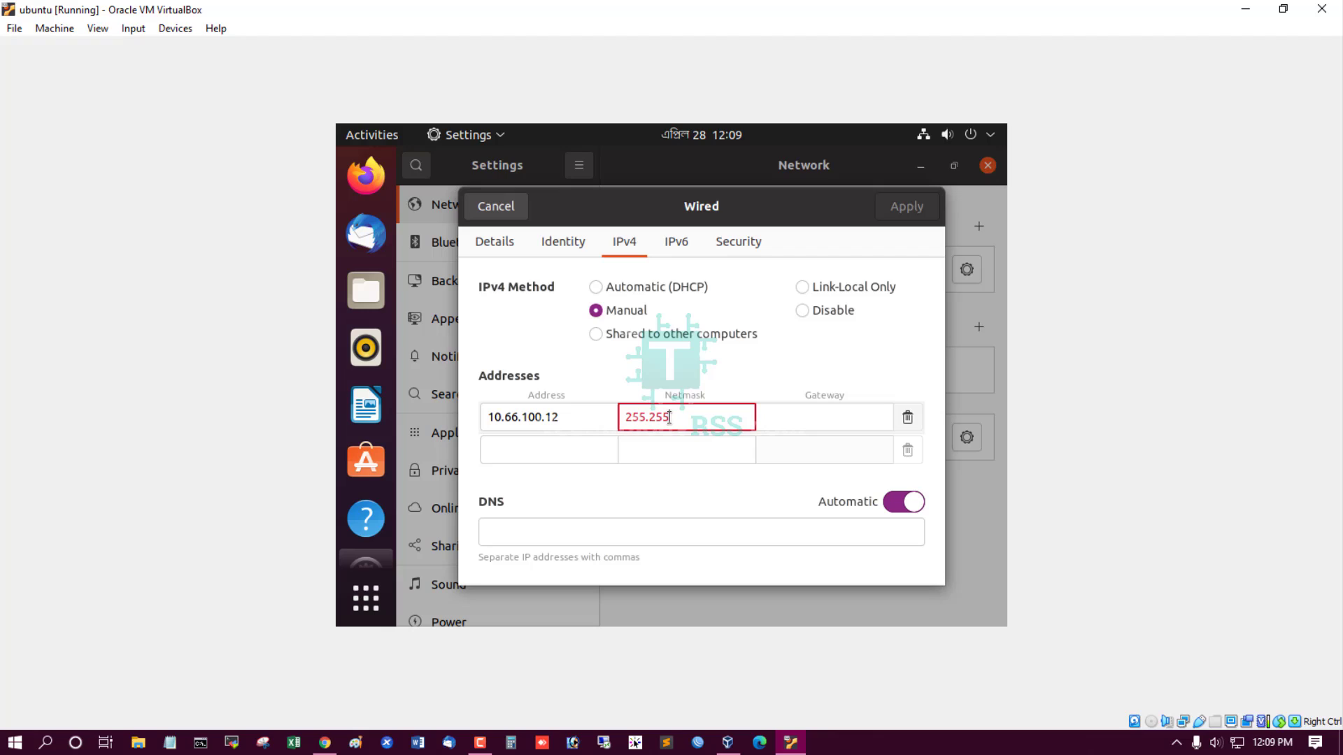
pyautogui.write('.0.0')
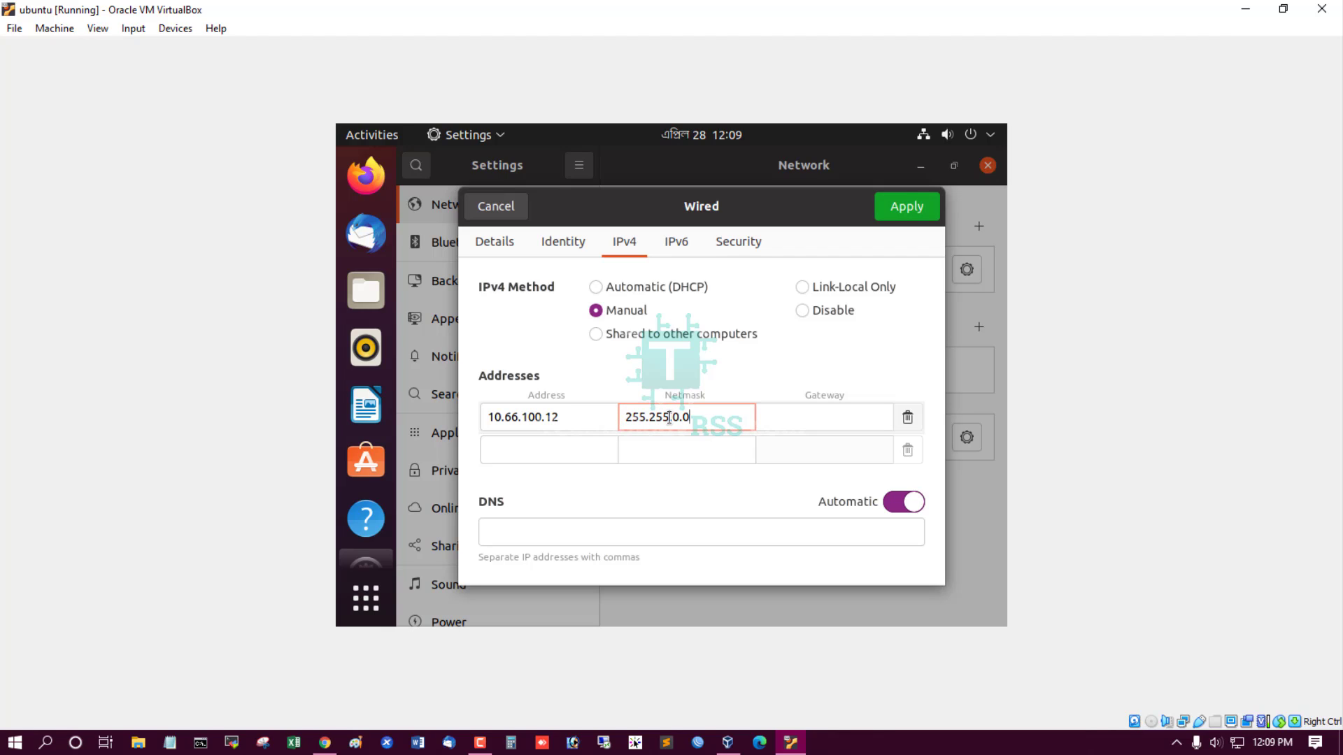
# Step: Set the gateway to 10.66.100.10 and the DNS server to 8.8.8.8
pyautogui.click(824, 417)
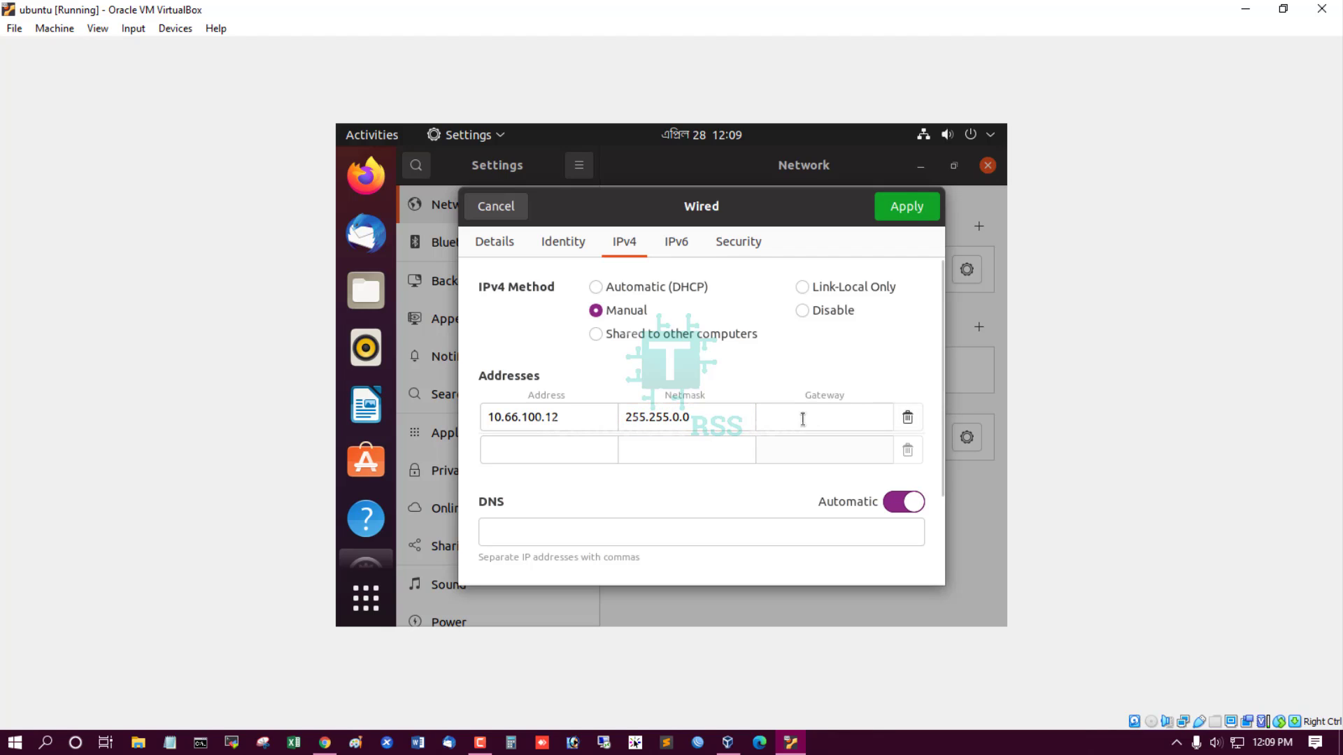
pyautogui.write('1')
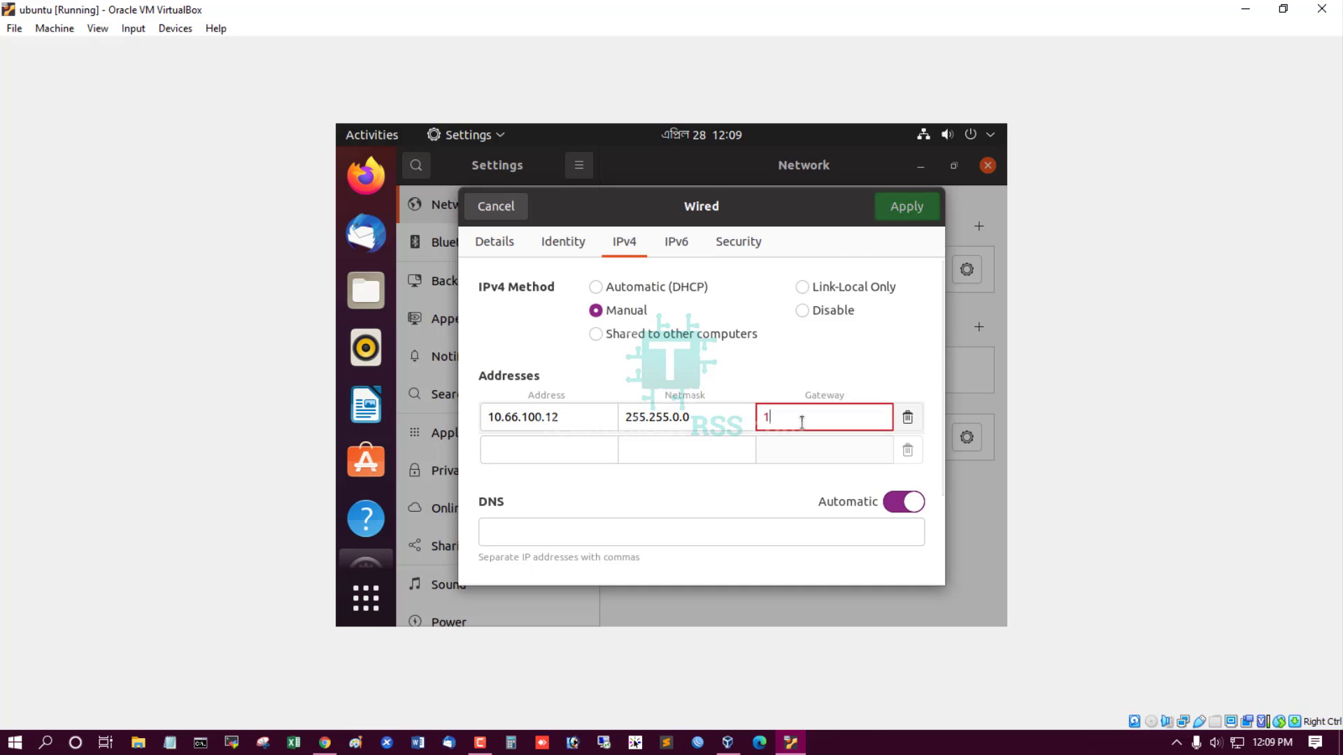
pyautogui.write('0.66.100.10')
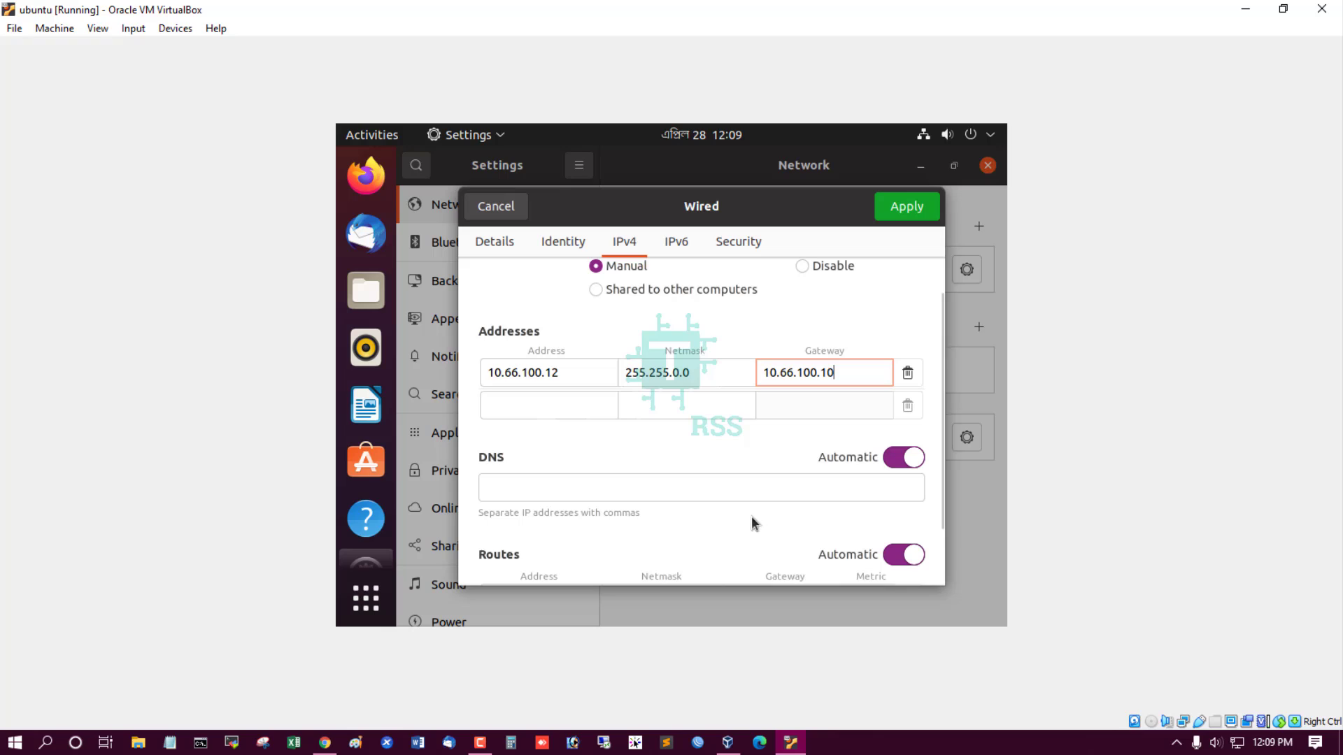
pyautogui.click(699, 487)
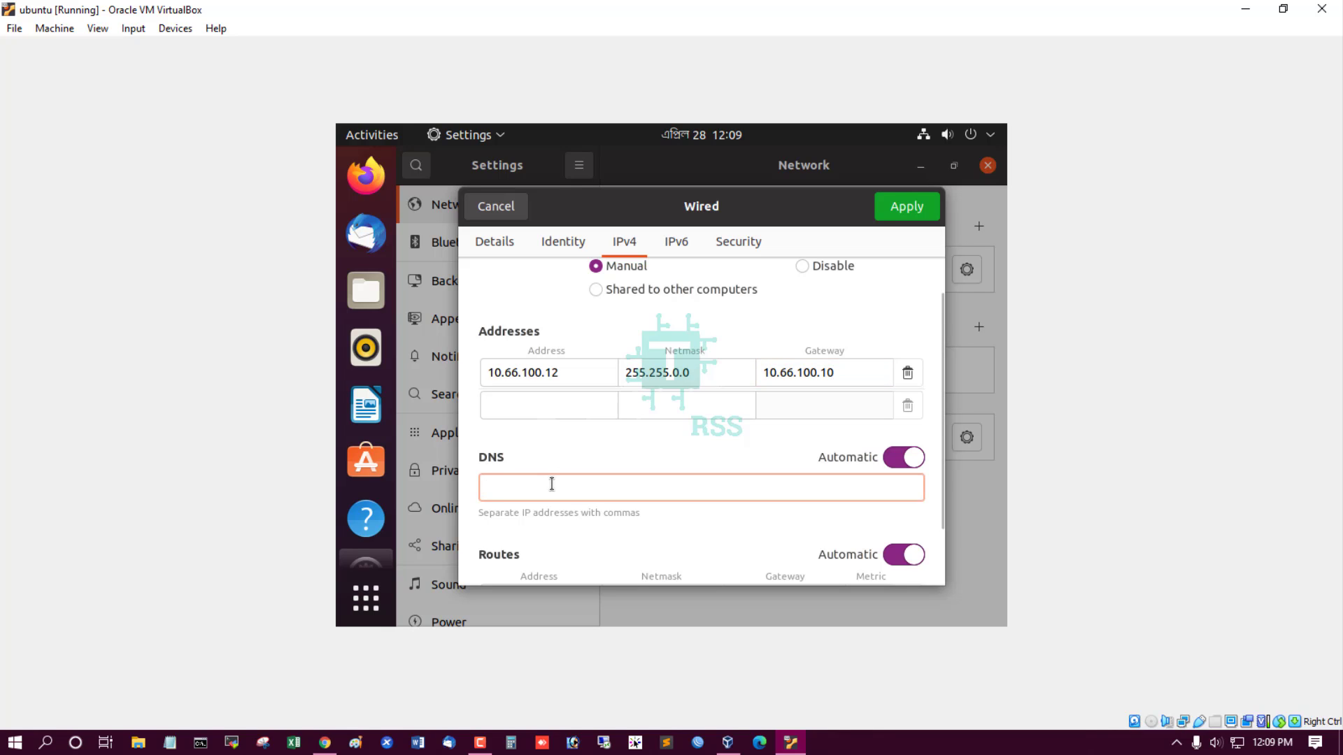
pyautogui.write('8.8.8.8')
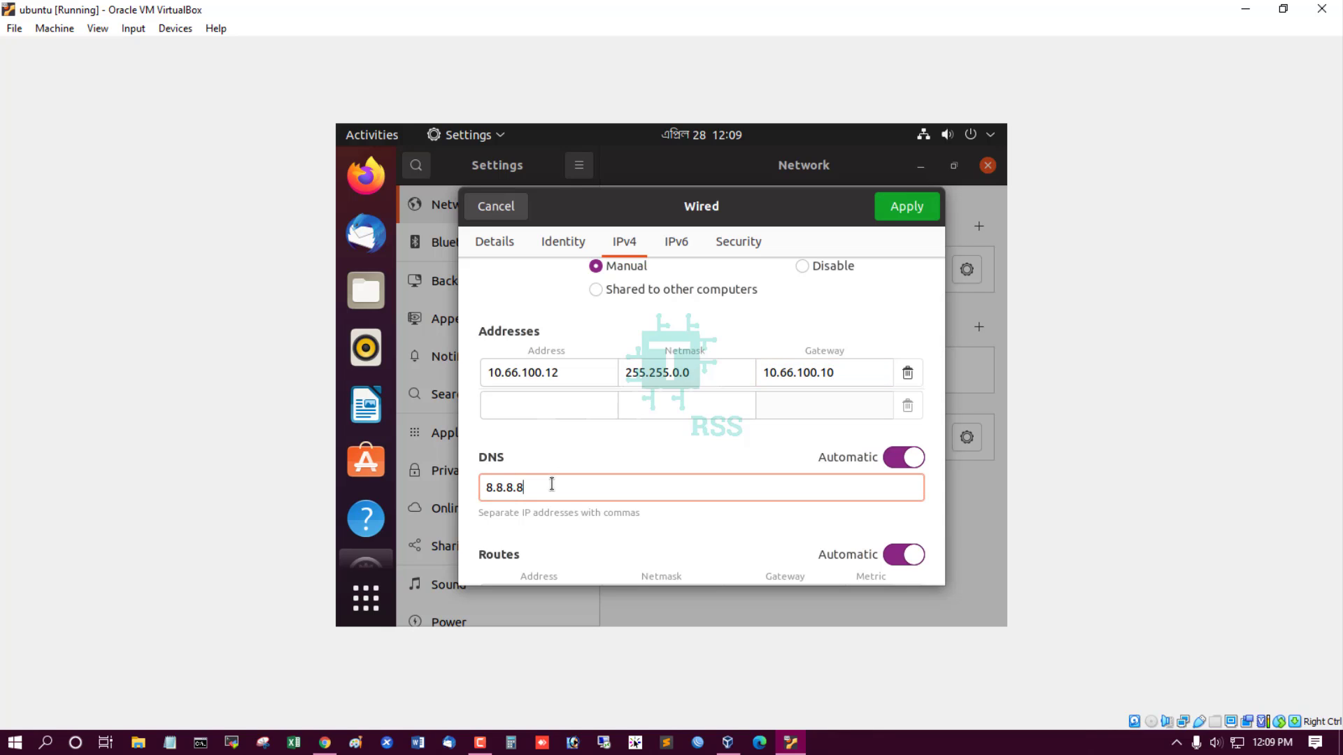
pyautogui.scroll(-3)
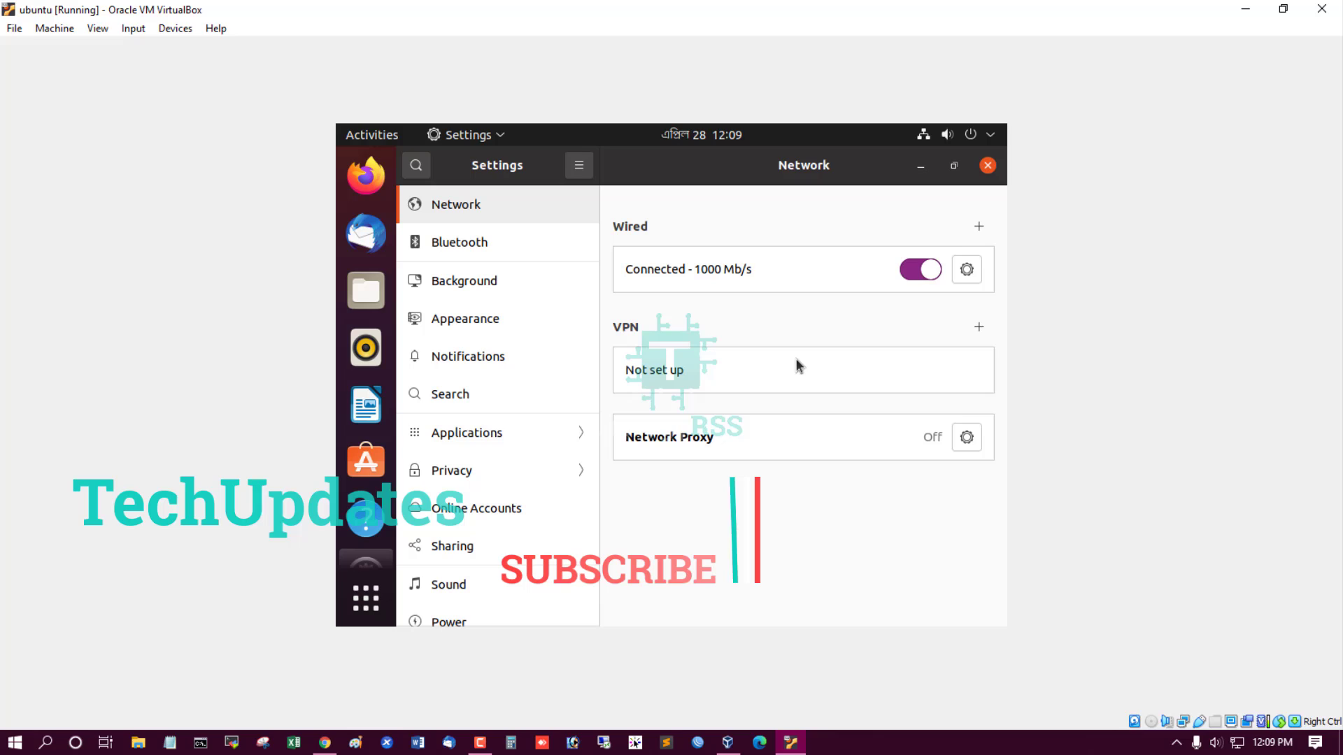
pyautogui.moveTo(792, 299)
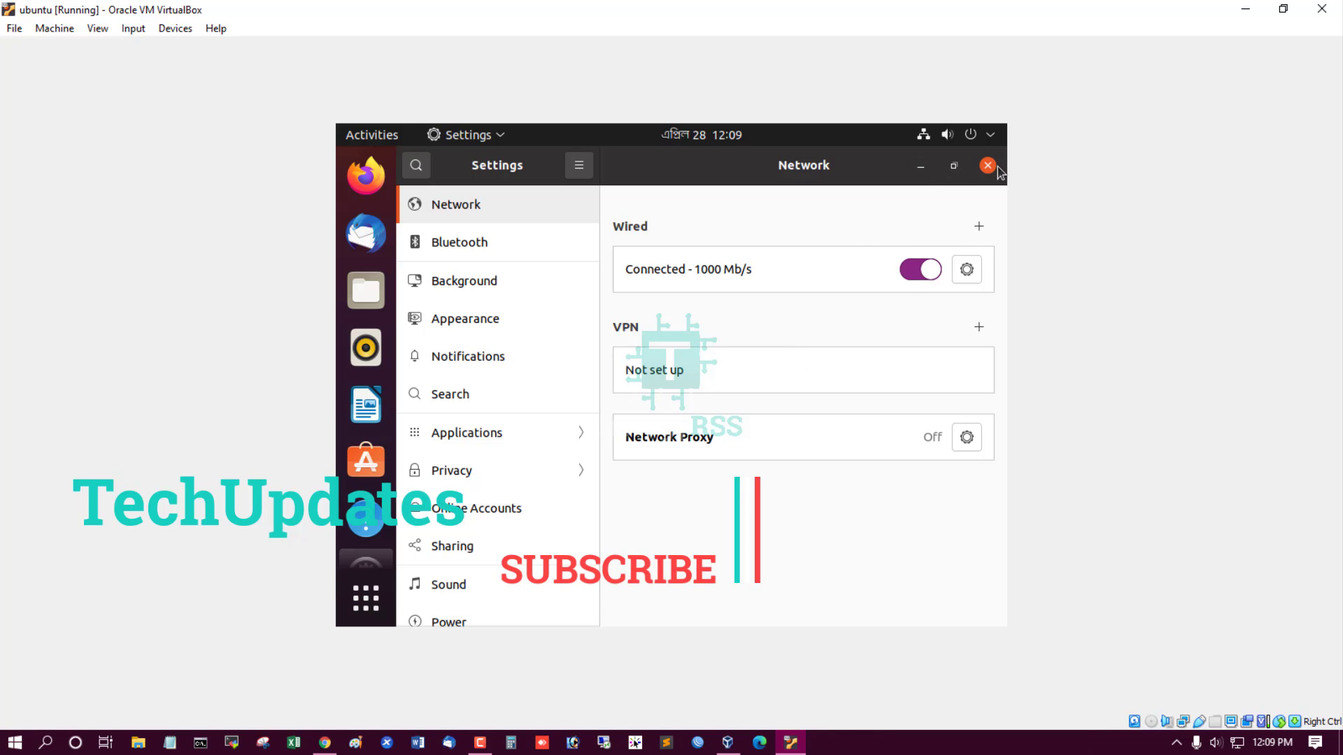
# Step: Close the Settings window, keeping the applied static IPv4 configuration
pyautogui.click(986, 165)
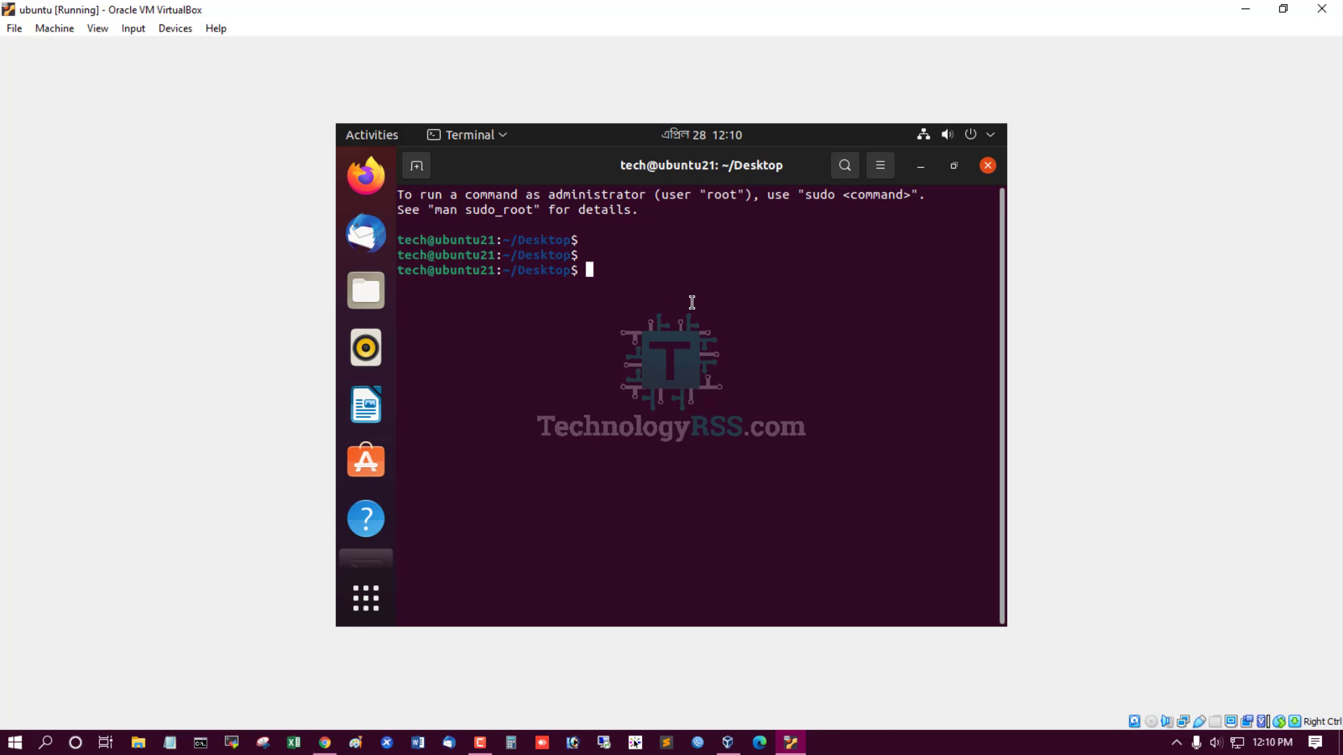
# Step: Become root with sudo and enter the netplan command at the root prompt
pyautogui.write('sudo')
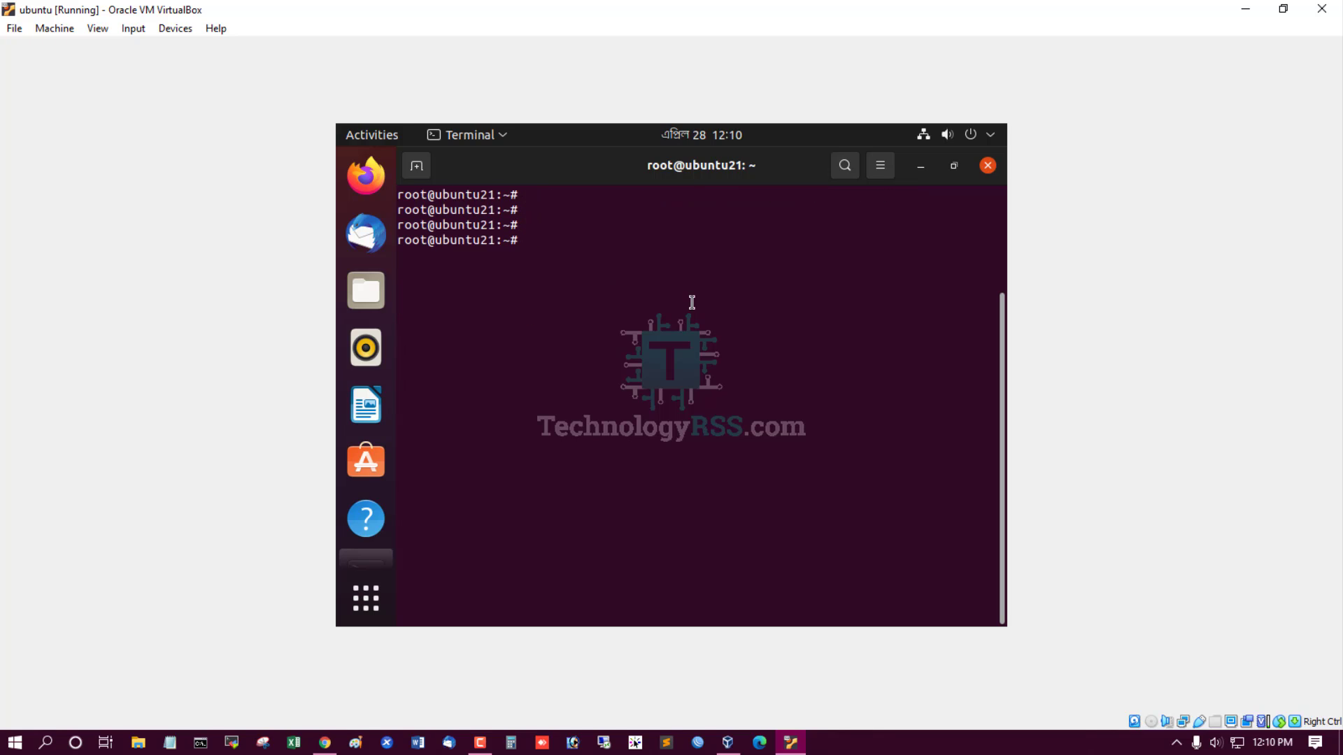
pyautogui.write('netplan apply')
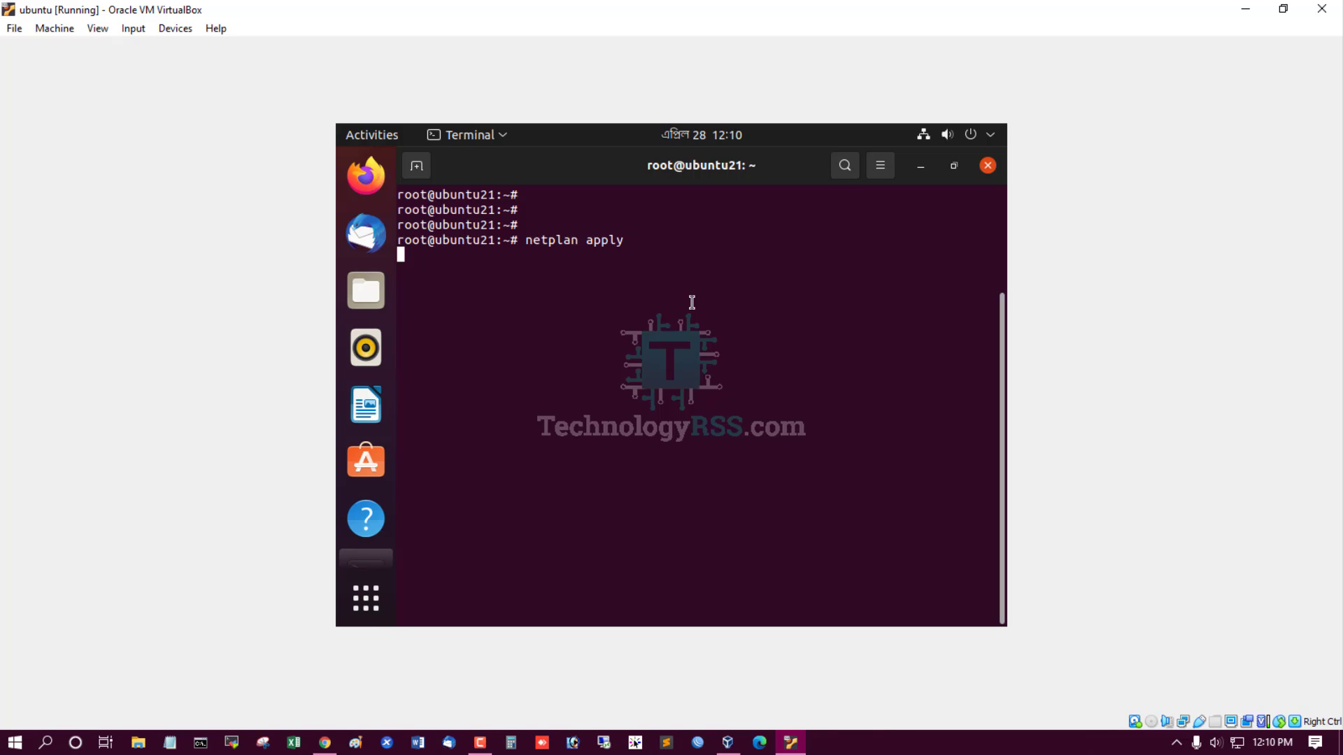
# Step: Run netplan apply, then ping 8.8.8.8 and stop it after replies confirm connectivity
pyautogui.press('Return')
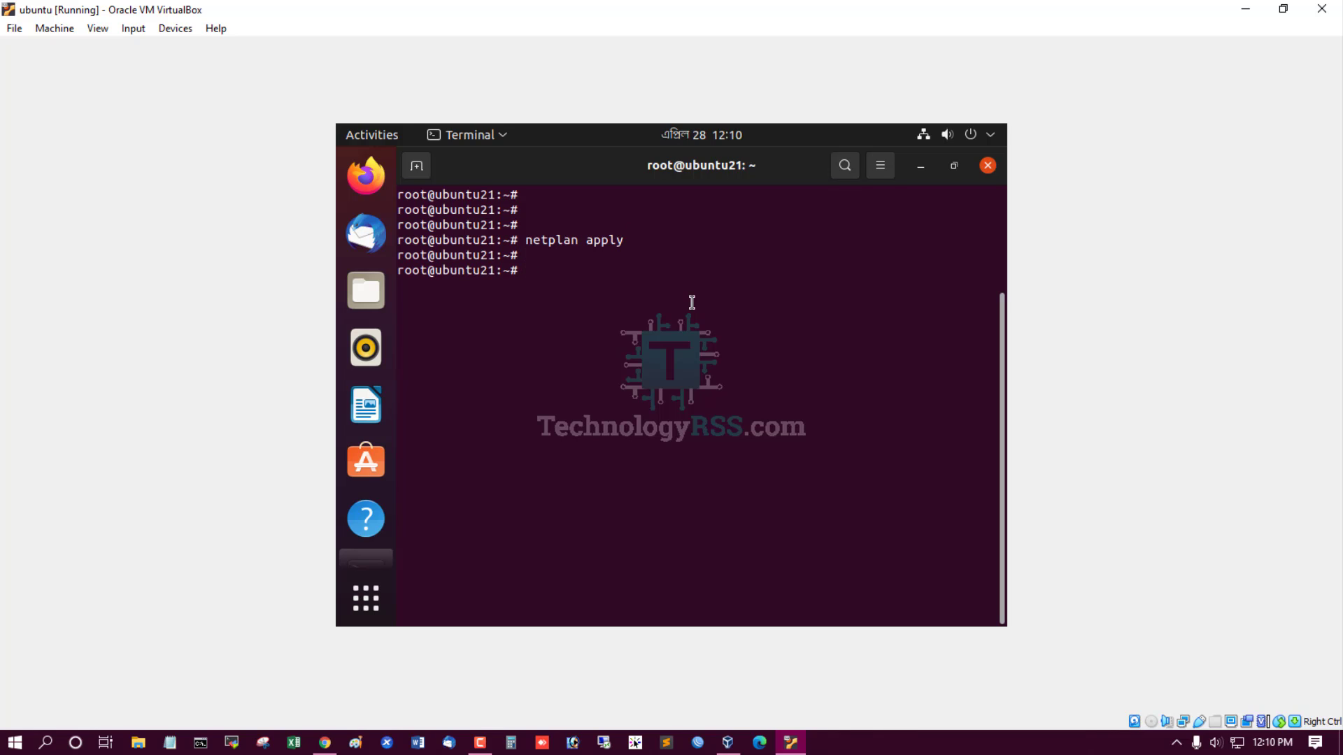
pyautogui.write('ping')
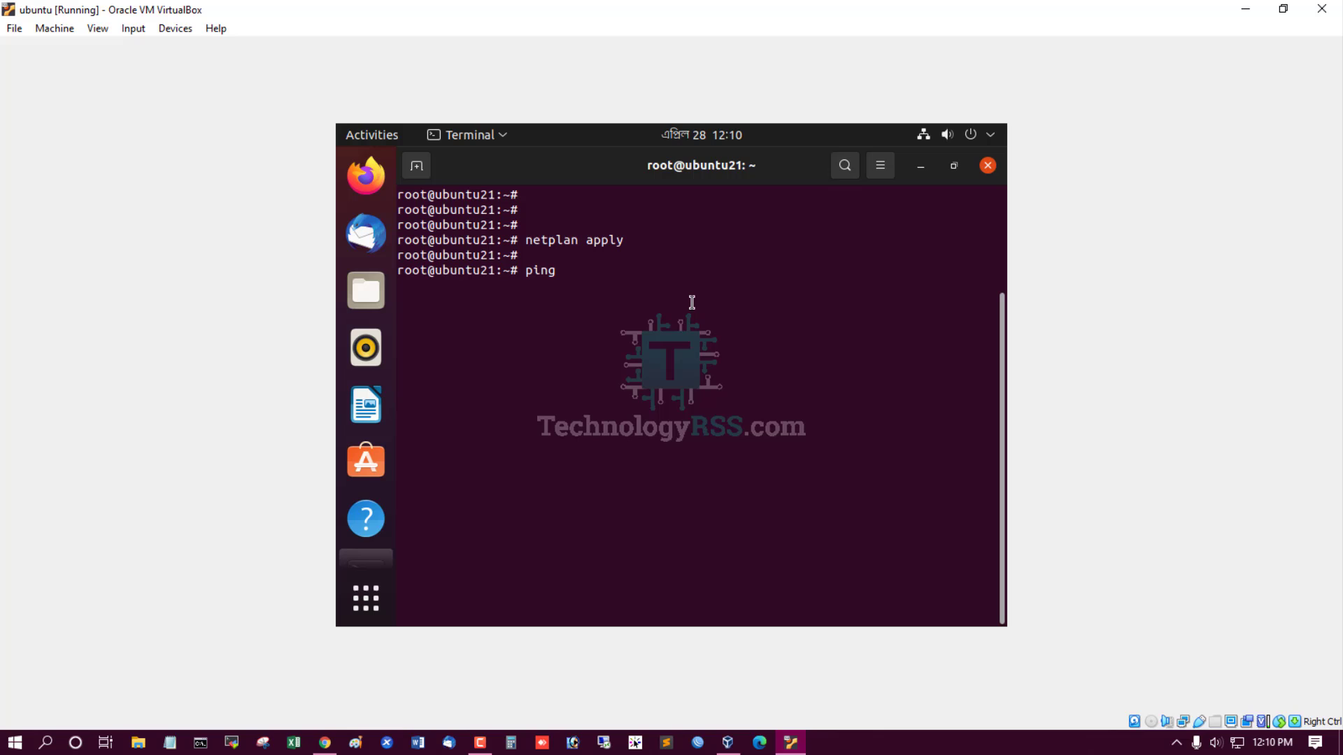
pyautogui.write('8.8.8.8')
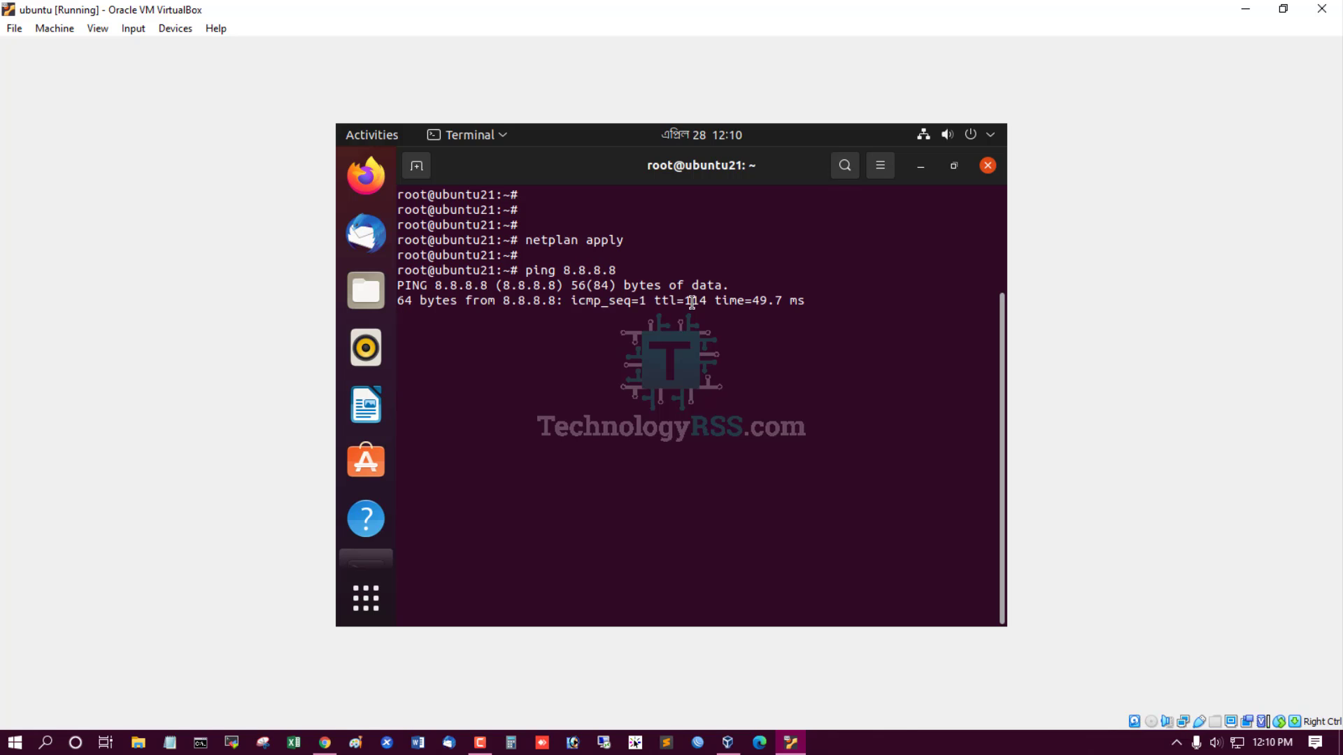
pyautogui.press('ctrl+c')
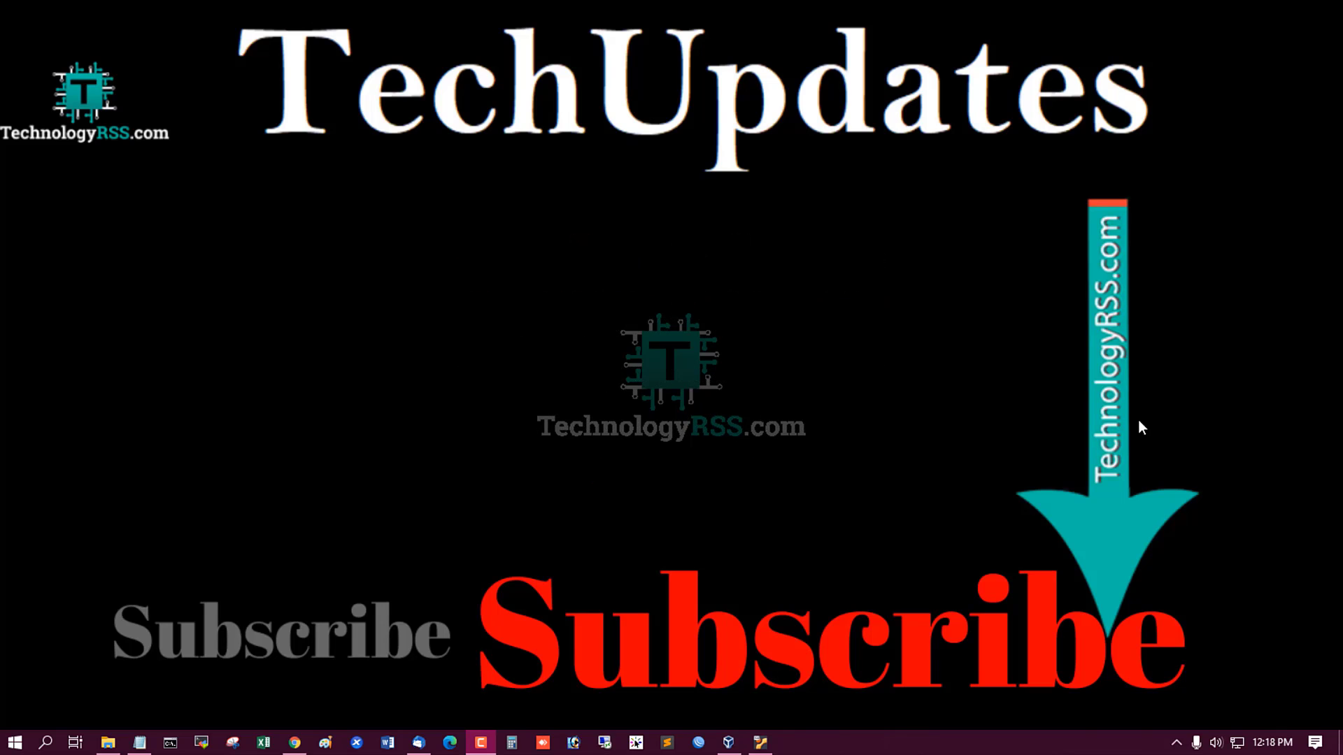
pyautogui.moveTo(1066, 417)
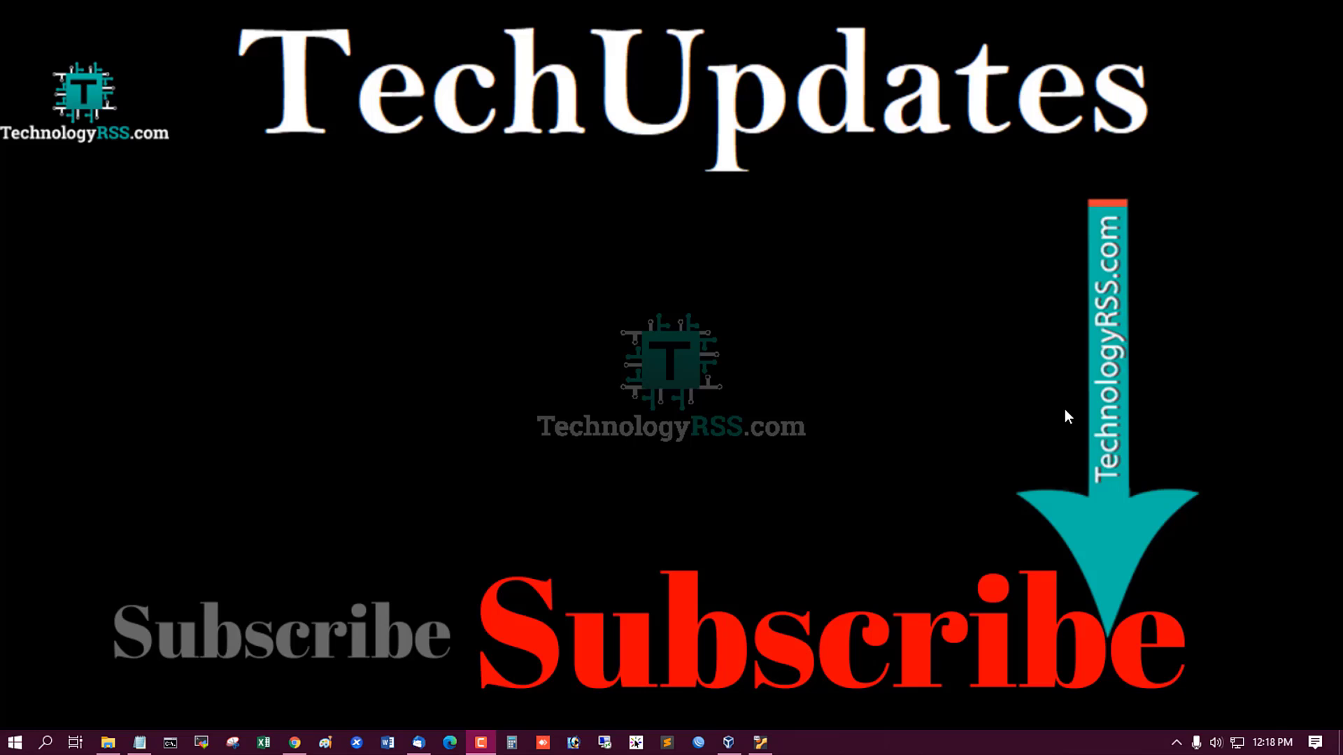
pyautogui.moveTo(1167, 422)
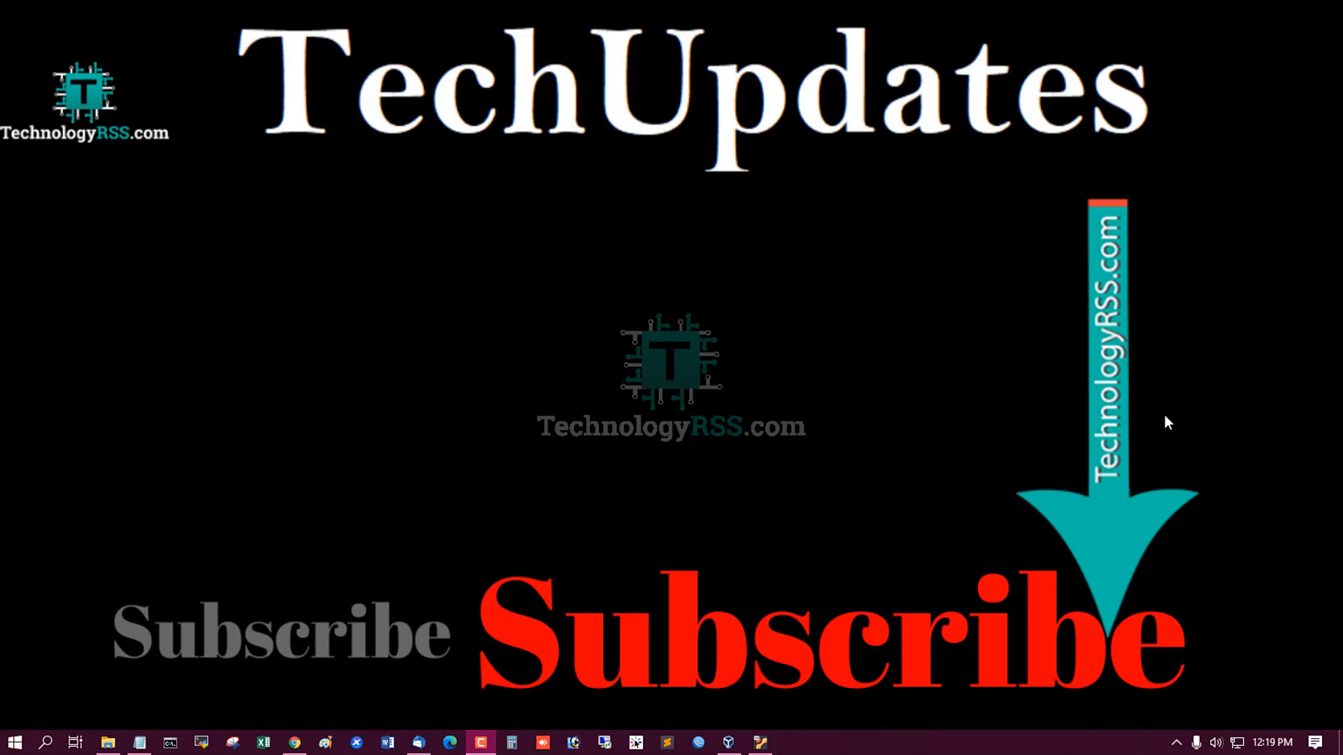